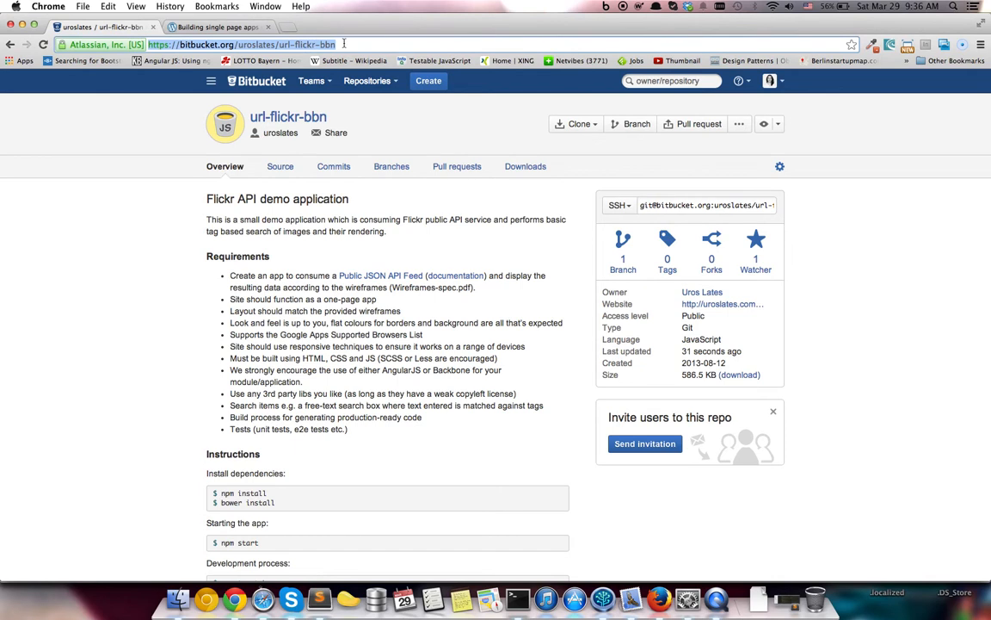
# Step: Select the SSH clone address and scroll the README down to the Instructions section
pyautogui.click(706, 205)
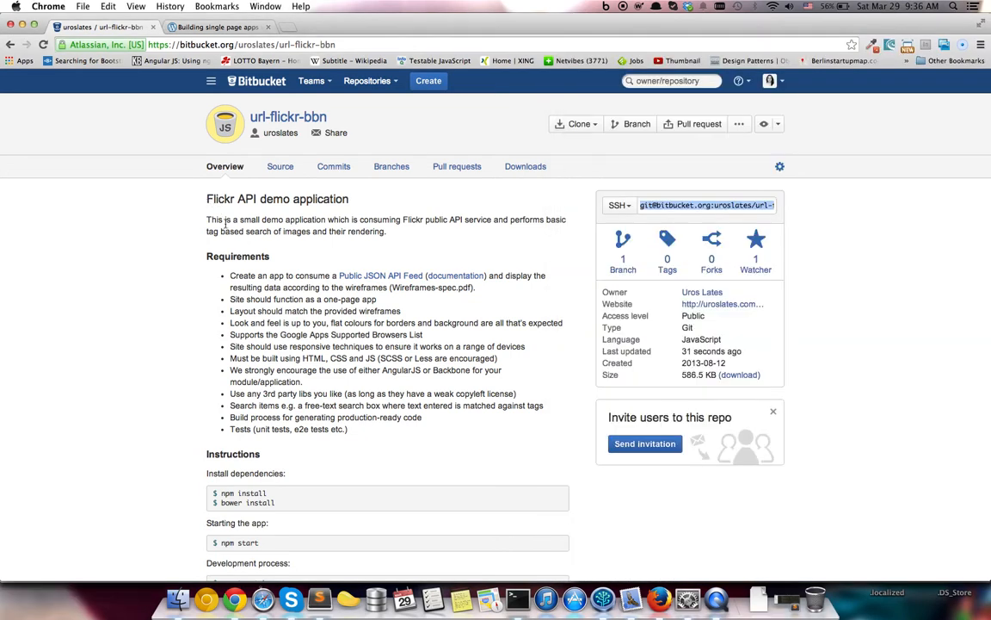
pyautogui.scroll(-3)
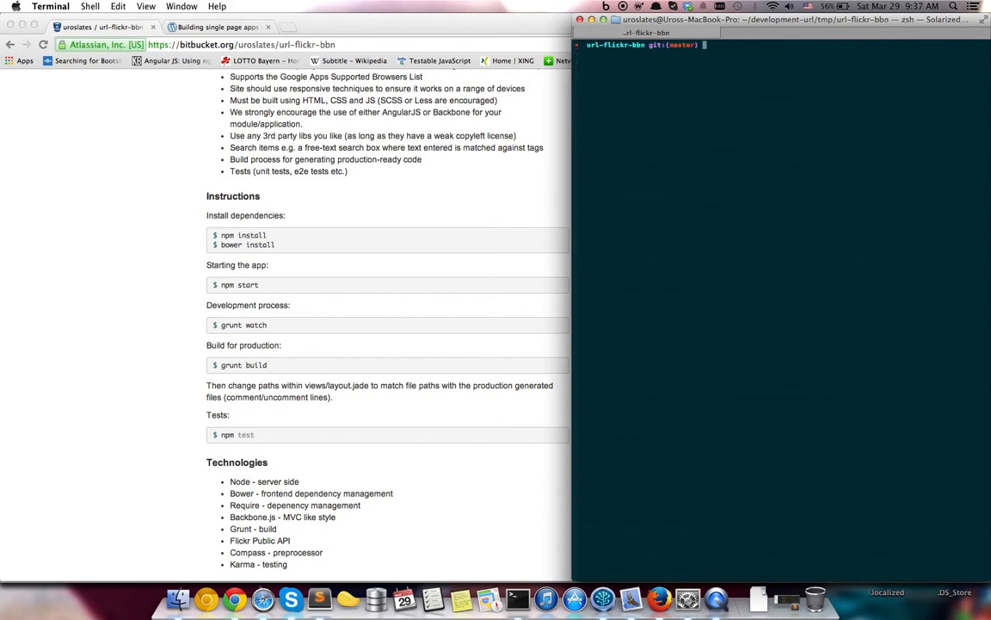
# Step: Run npm install in url-flickr-bbn to fetch grunt, express, jade and other packages
pyautogui.write('npm install')
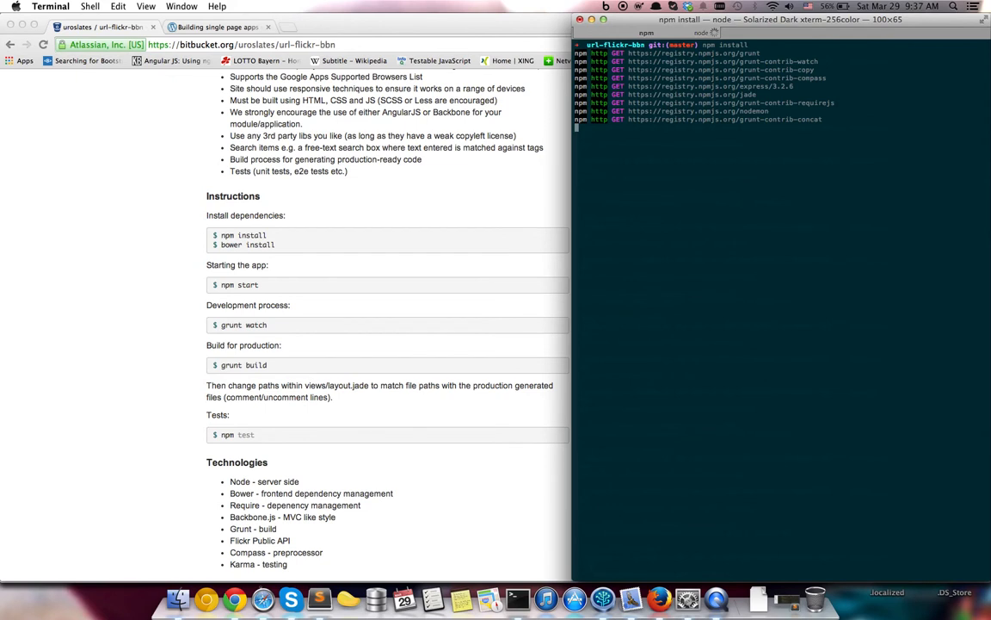
pyautogui.moveTo(715, 32)
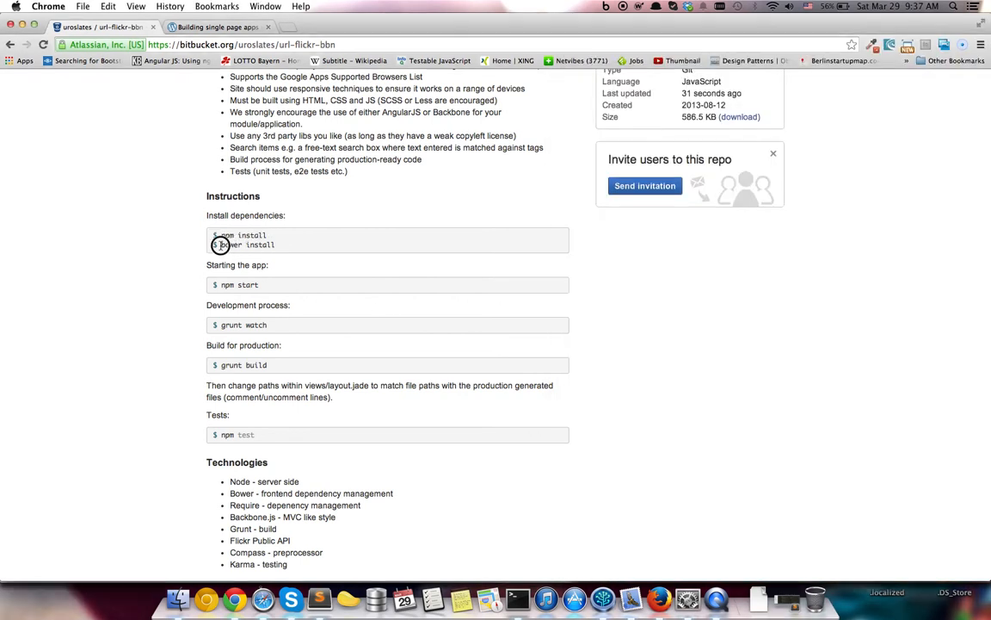
# Step: Pick out the bower install command from the README and run it in Terminal
pyautogui.doubleClick(248, 245)
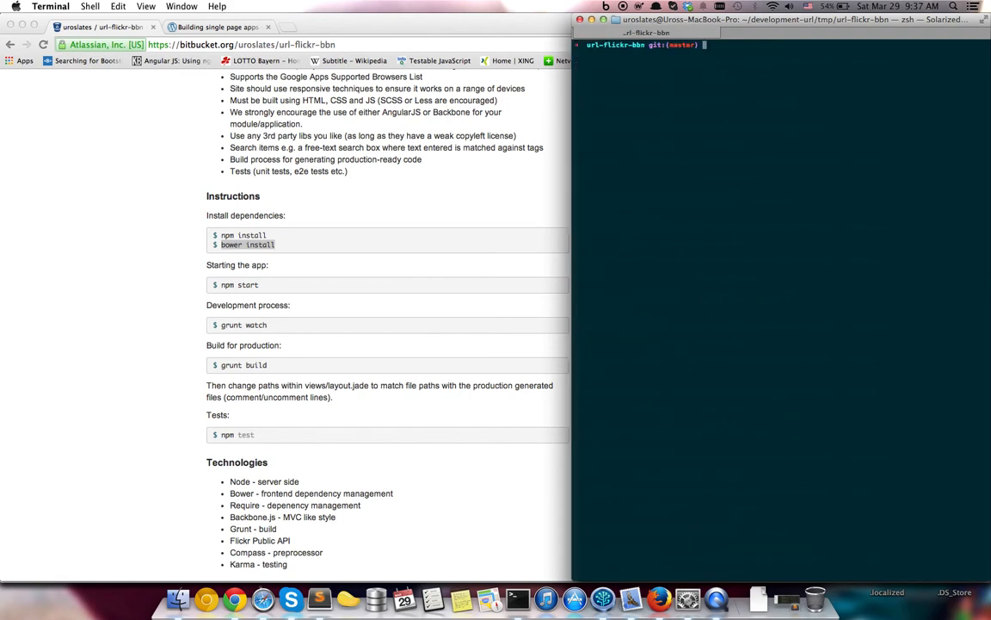
pyautogui.write('bower install')
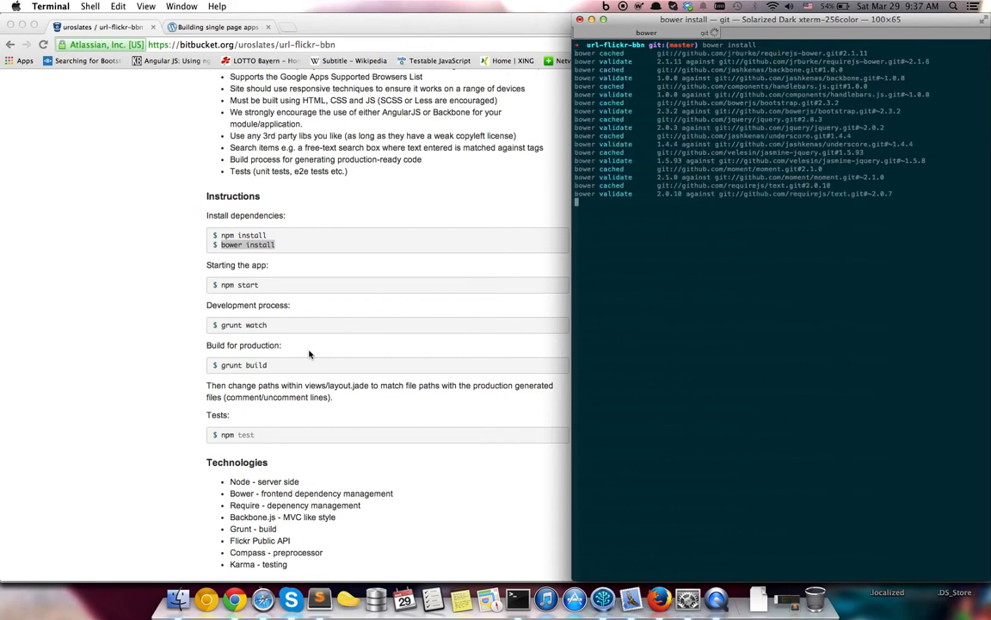
pyautogui.moveTo(271, 278)
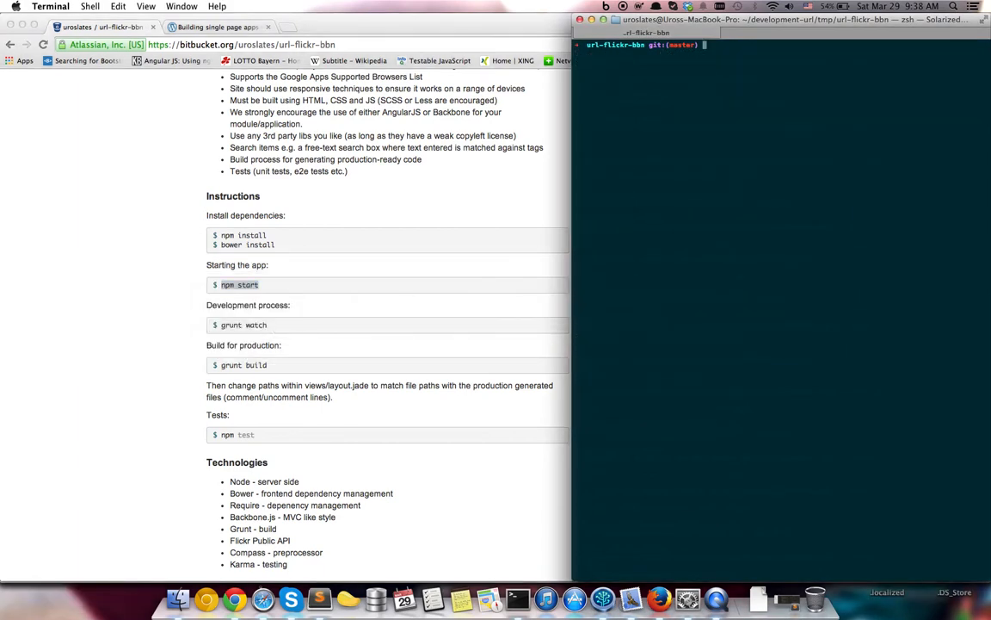
# Step: Open the url-flickr-bbn folder in Sublime Text with subl
pyautogui.write('npm start')
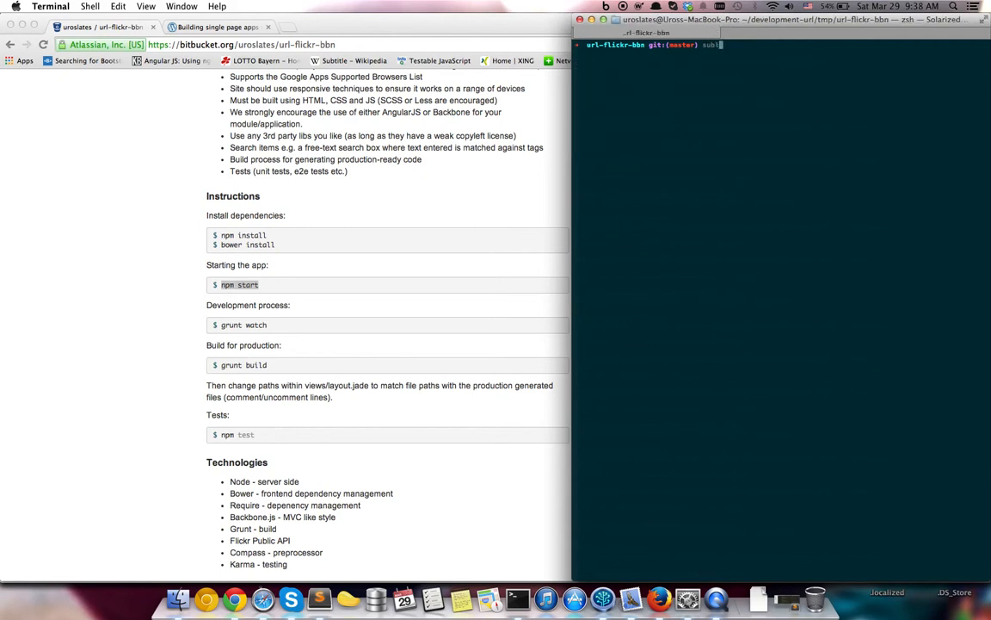
pyautogui.write('.')
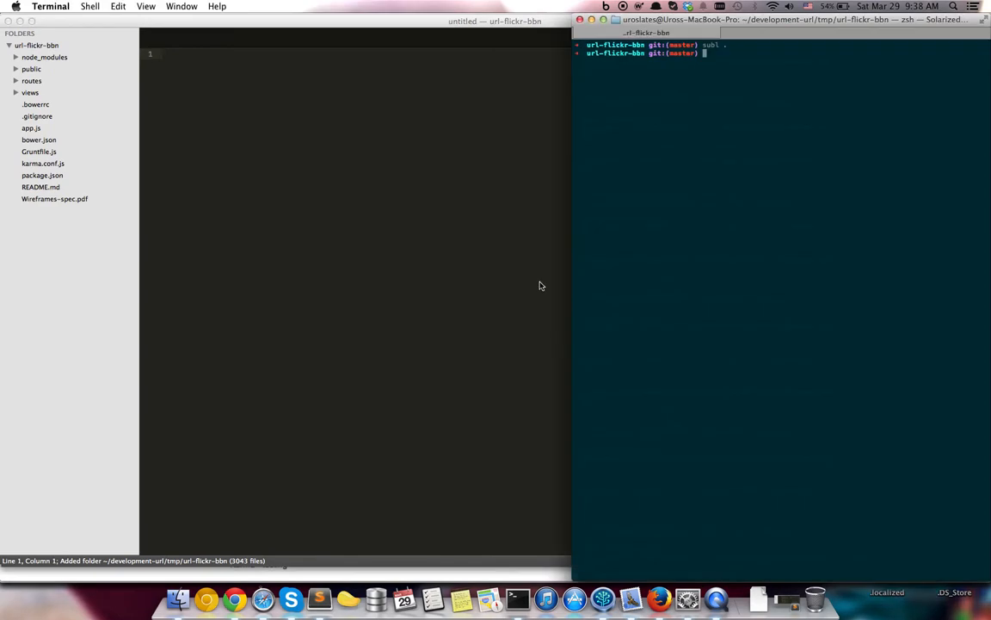
# Step: Start the app with npm start, then view bower.json, Gruntfile.js, karma.conf.js and app.js
pyautogui.write('npm start')
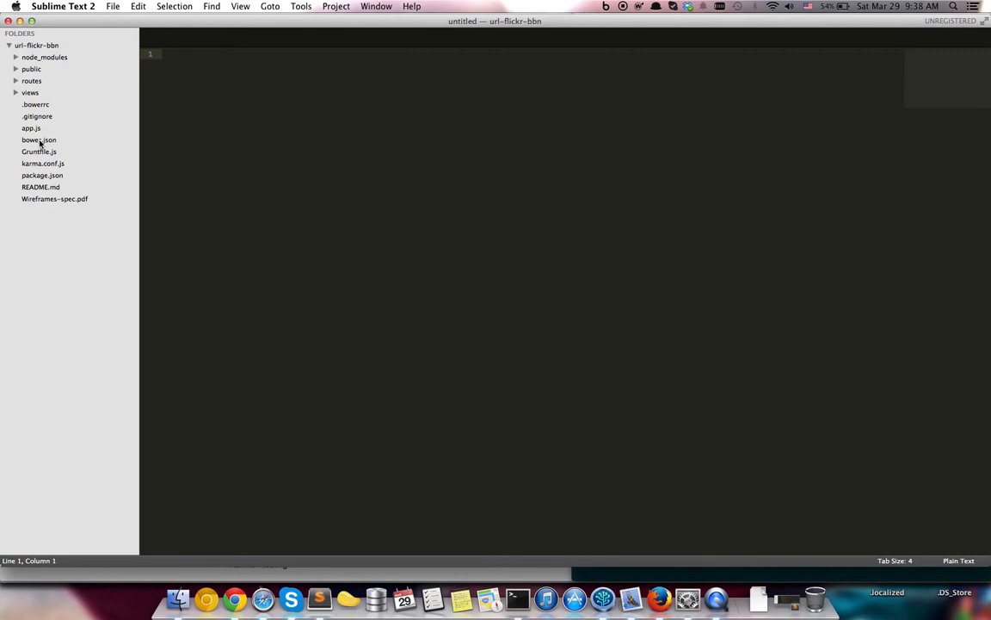
pyautogui.click(39, 139)
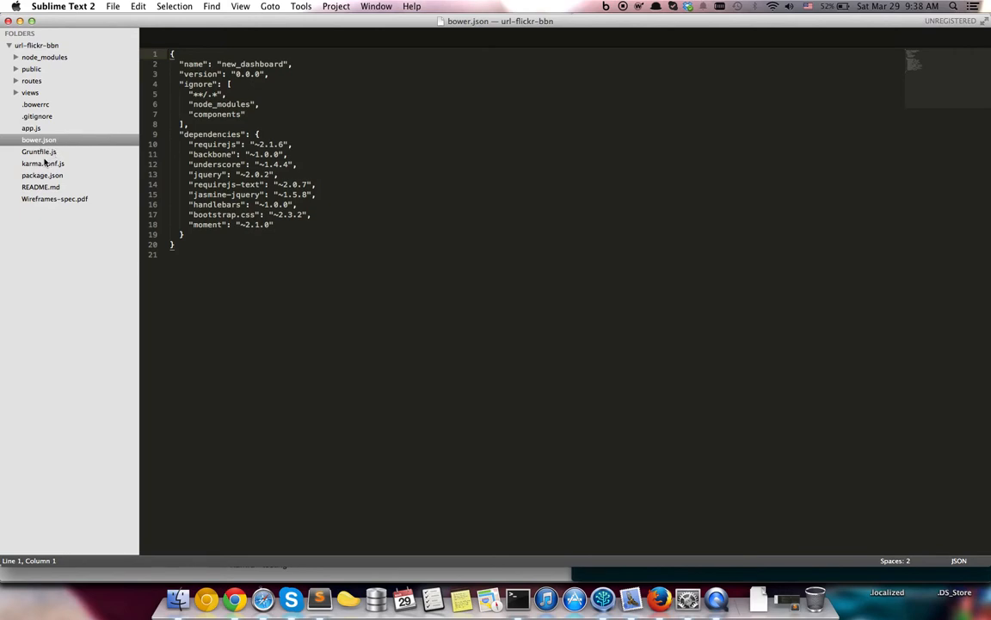
pyautogui.click(39, 152)
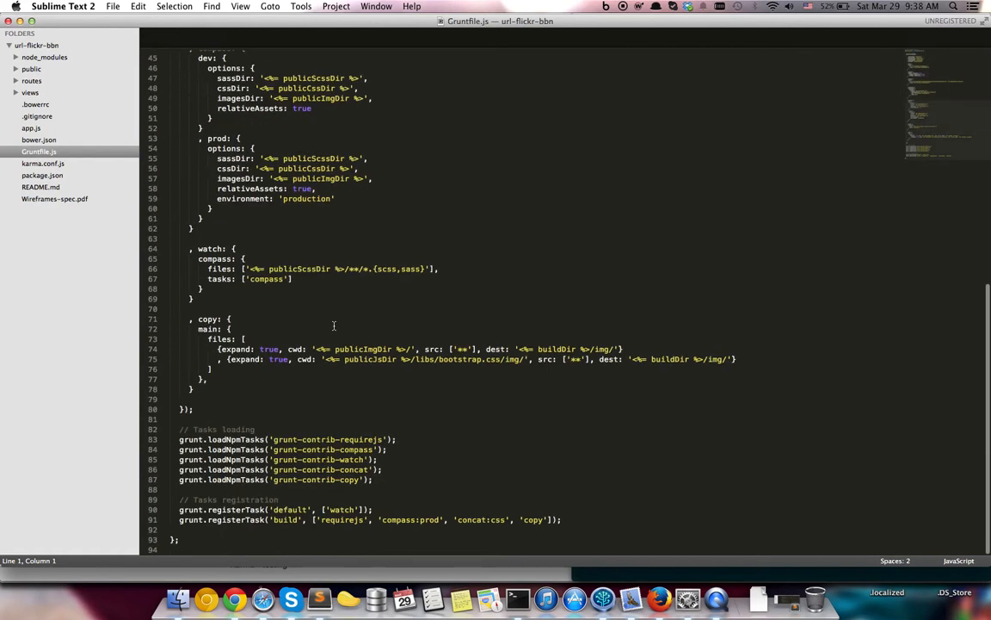
pyautogui.scroll(3)
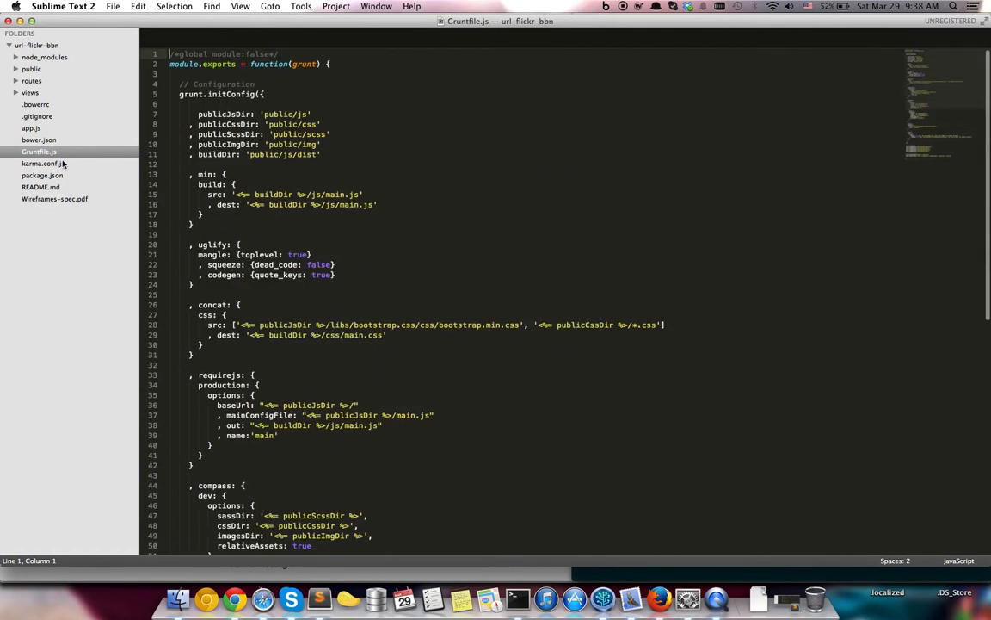
pyautogui.click(42, 164)
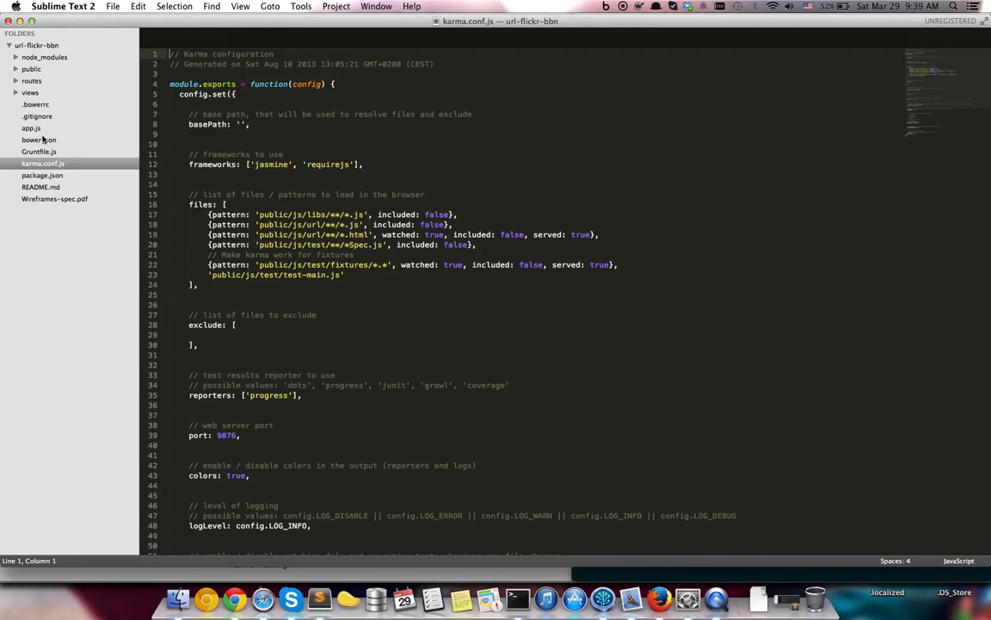
pyautogui.click(30, 128)
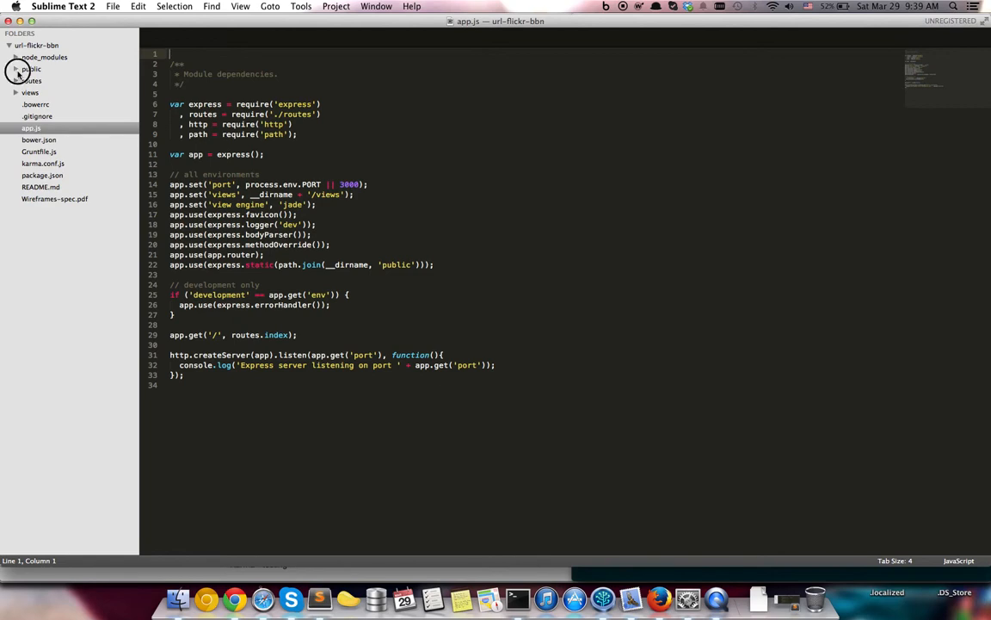
# Step: Expand the public, scss and js folders and open main.js and bootstrap.js
pyautogui.click(16, 68)
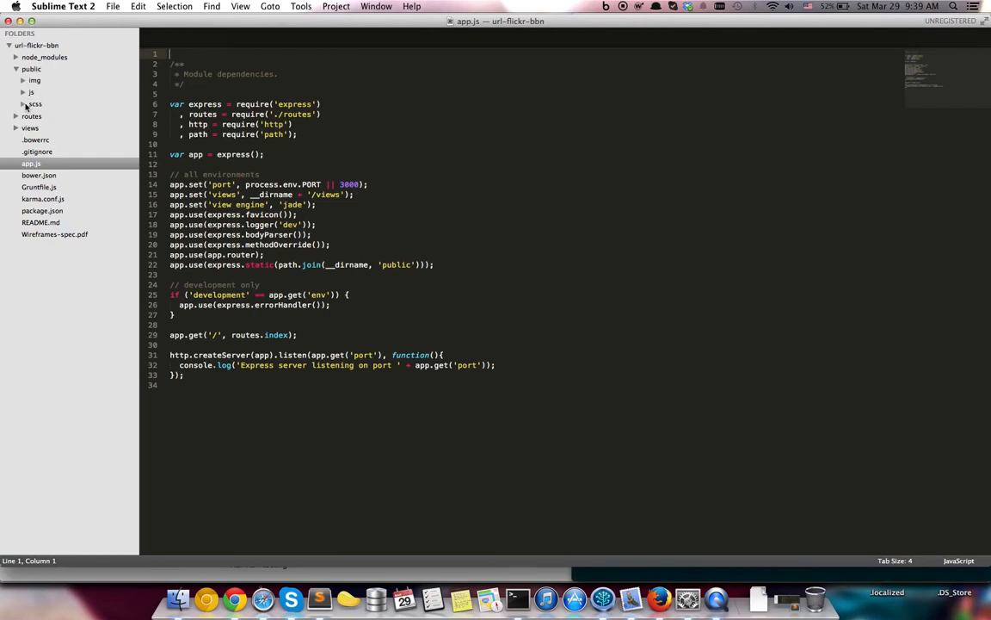
pyautogui.click(36, 104)
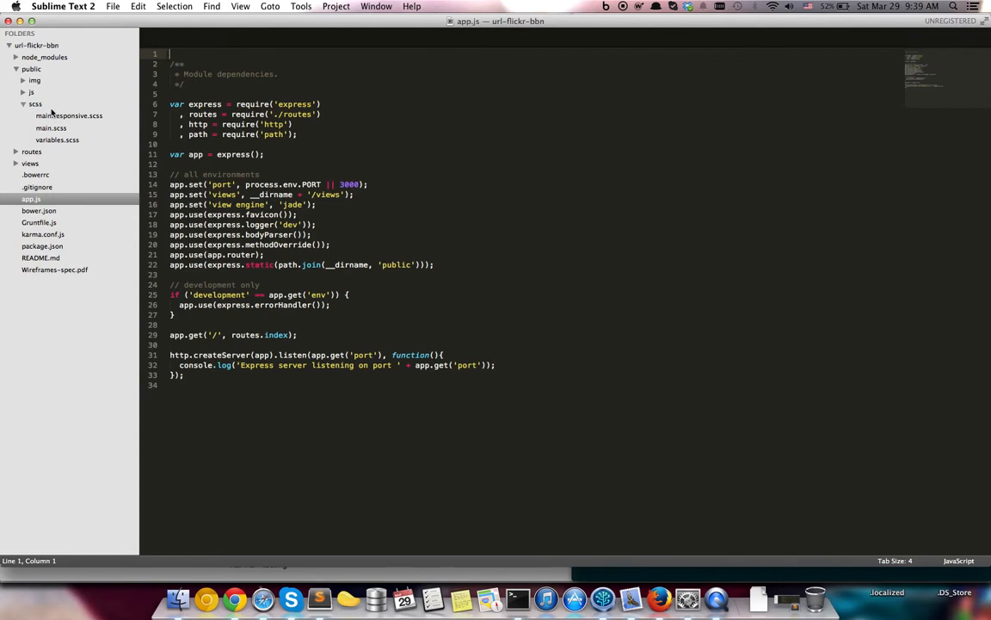
pyautogui.moveTo(47, 112)
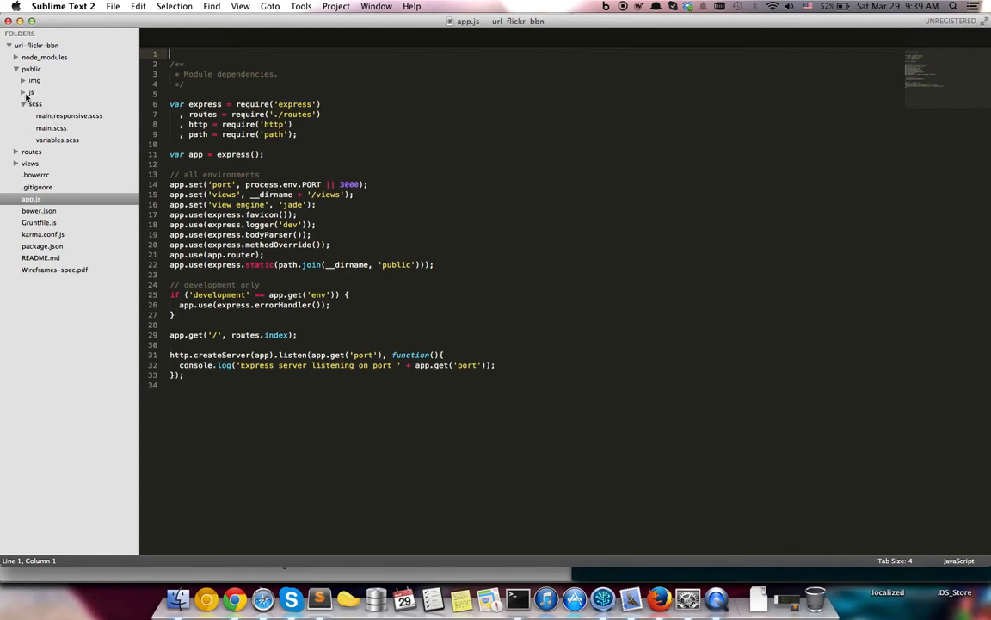
pyautogui.click(31, 92)
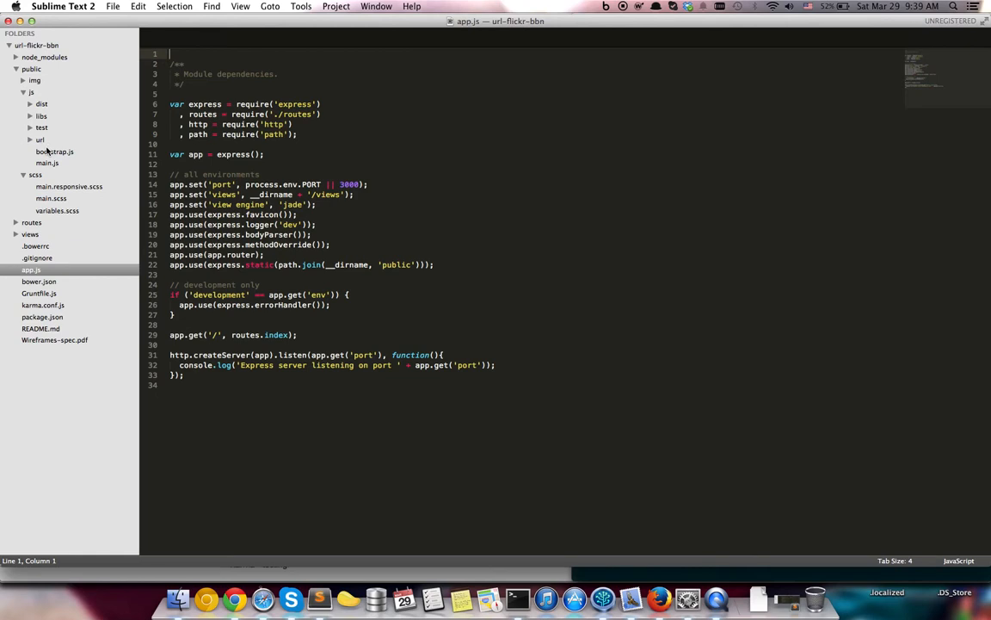
pyautogui.click(45, 163)
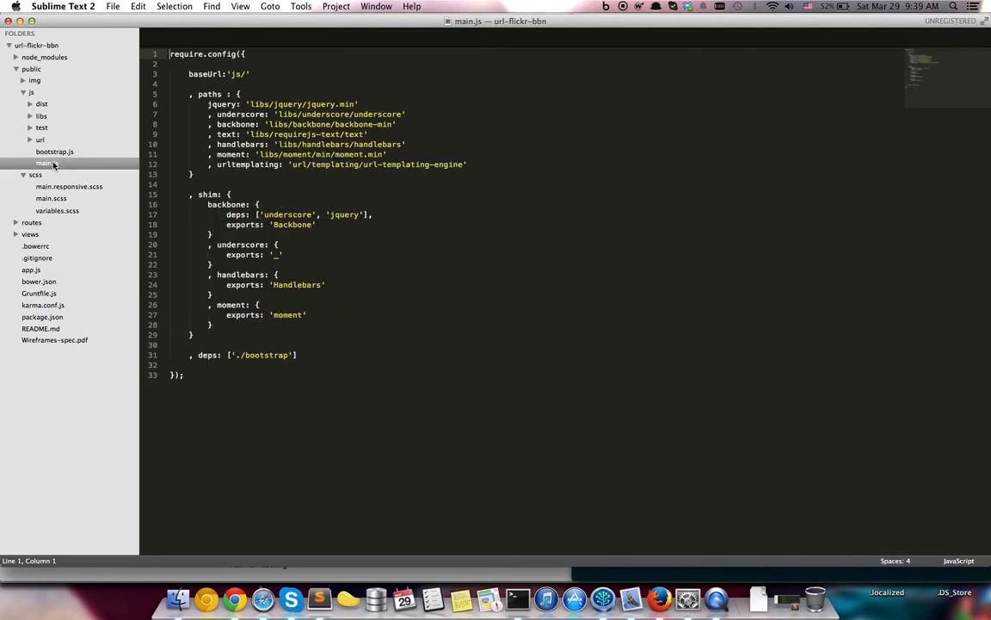
pyautogui.click(54, 152)
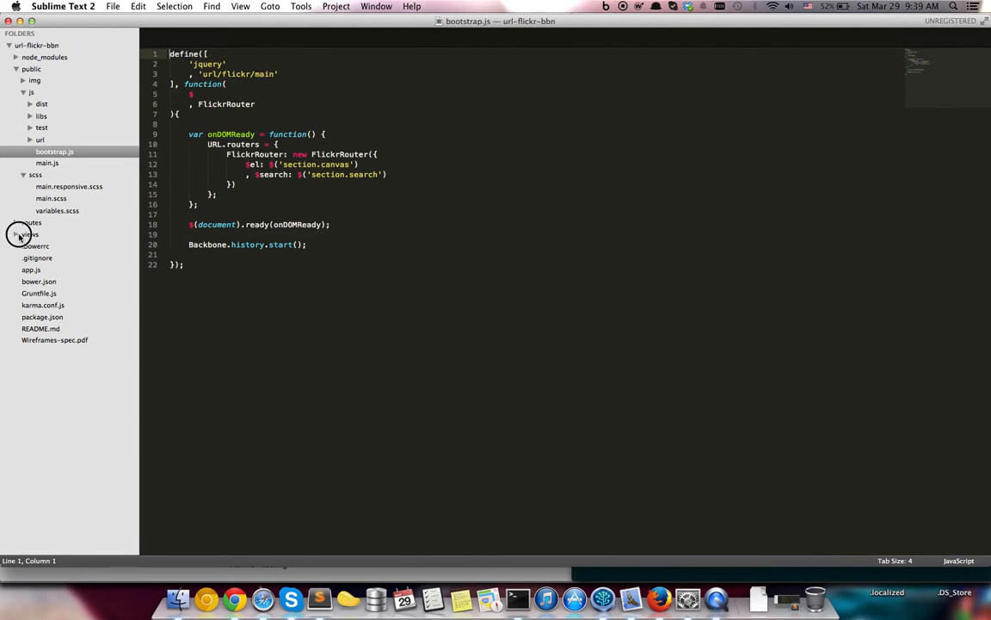
# Step: Expand views, reopen bootstrap.js, view layout.jade, then return to main.js
pyautogui.click(46, 258)
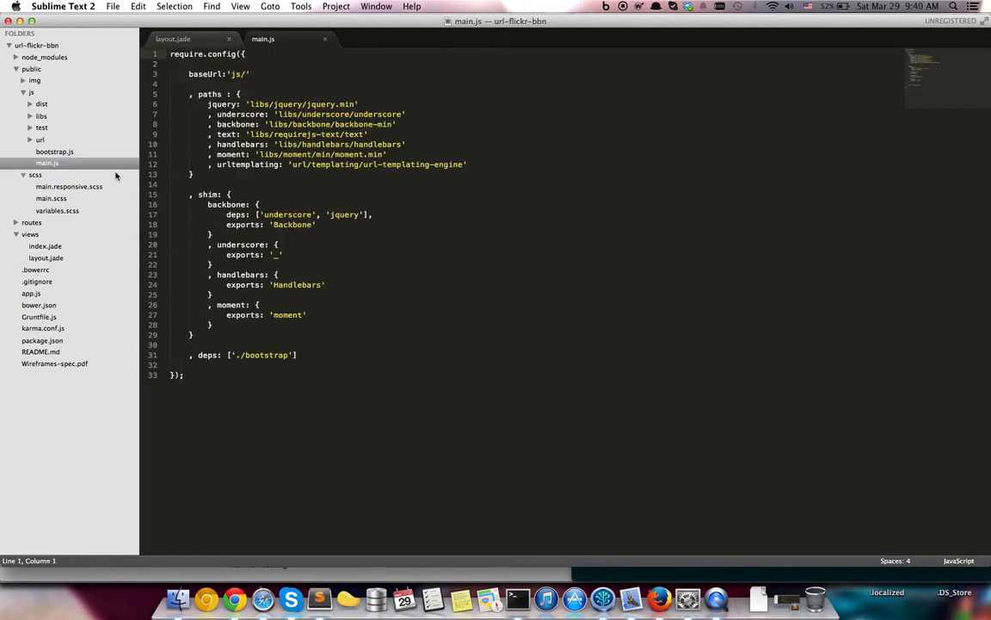
pyautogui.click(54, 152)
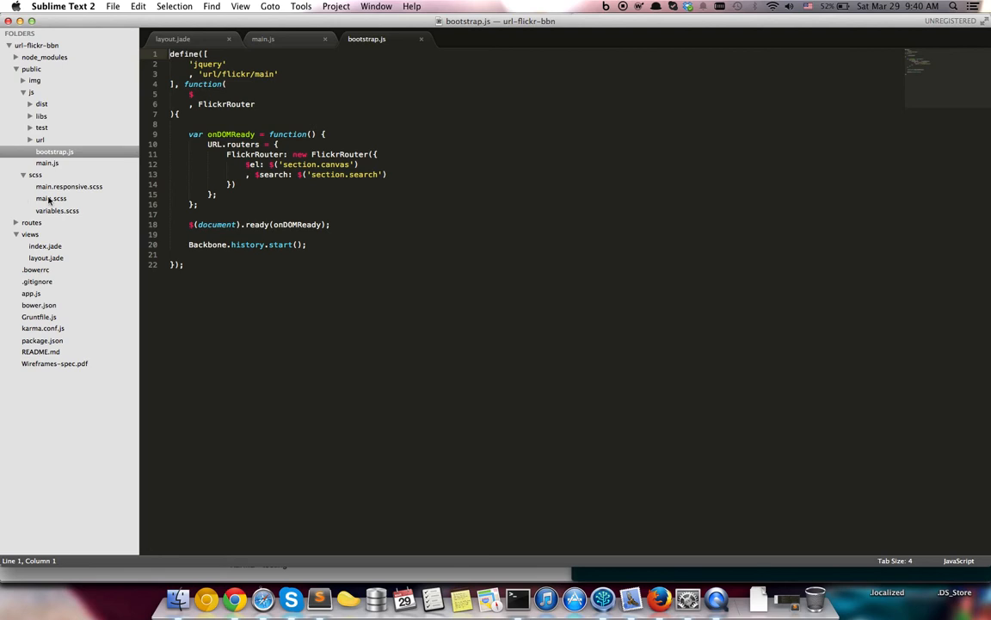
pyautogui.click(172, 39)
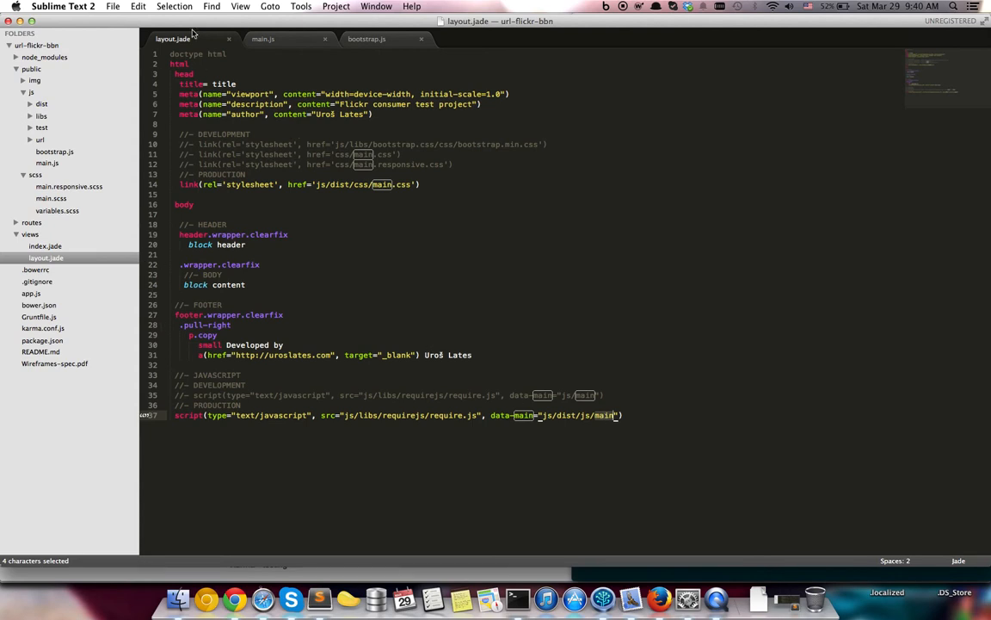
pyautogui.click(263, 38)
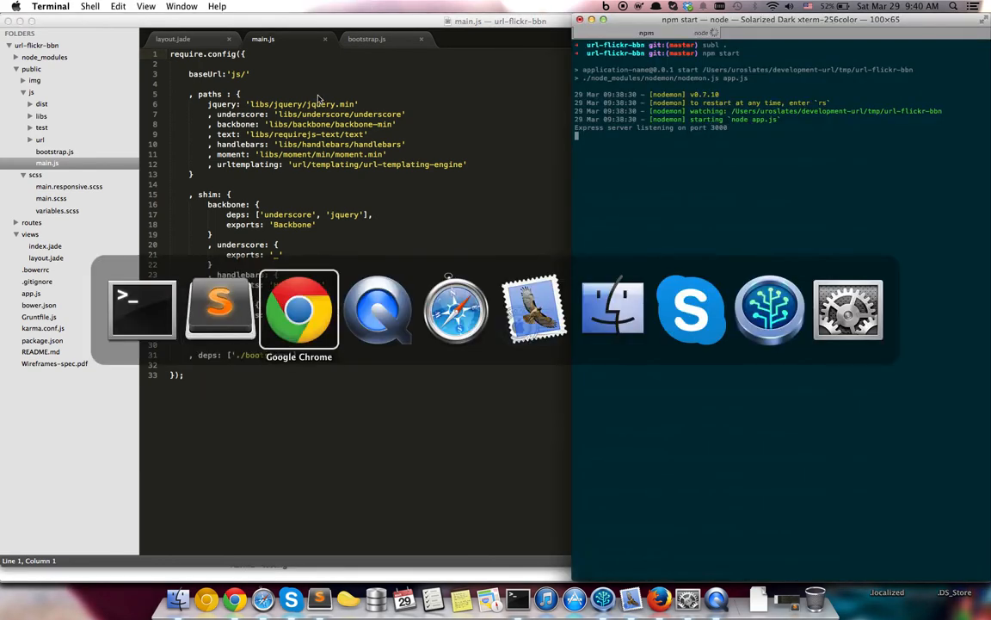
# Step: Load the running URL Flickr app on localhost in a new Chrome tab, then return to Sublime
pyautogui.click(299, 310)
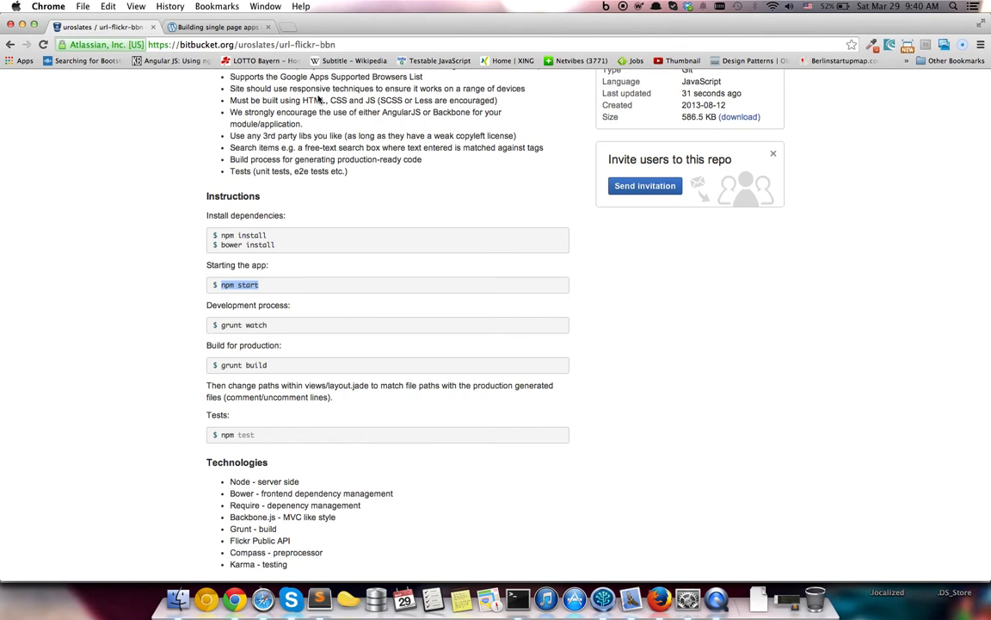
pyautogui.write('localhost:9000')
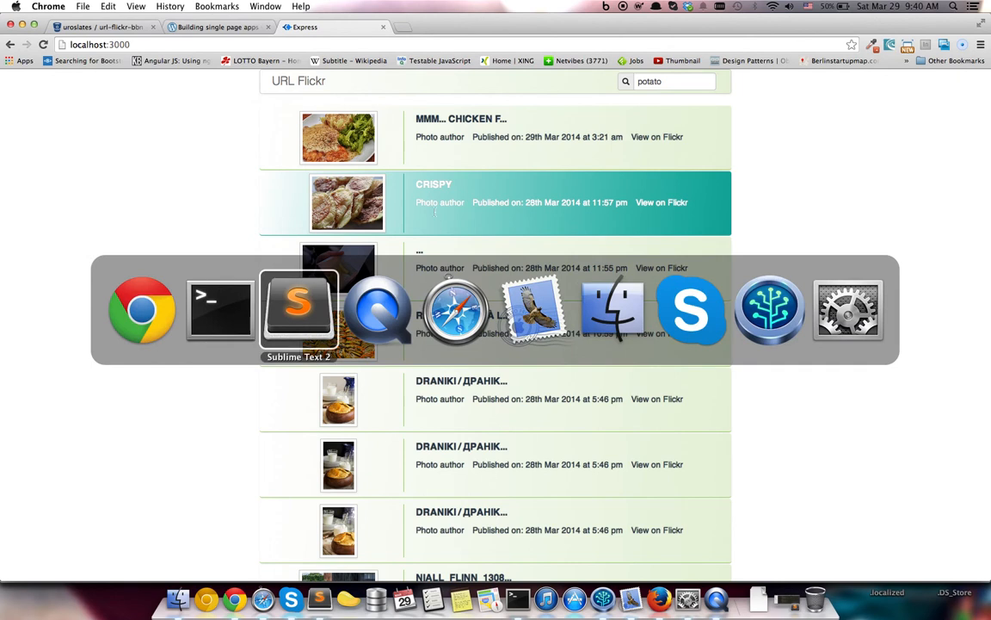
pyautogui.click(299, 309)
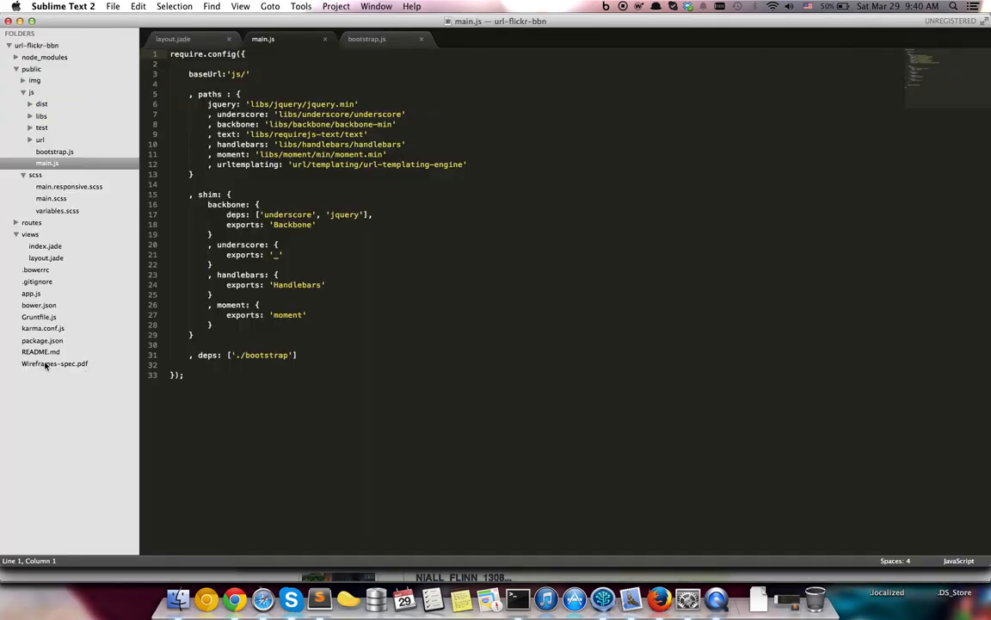
pyautogui.rightClick(55, 363)
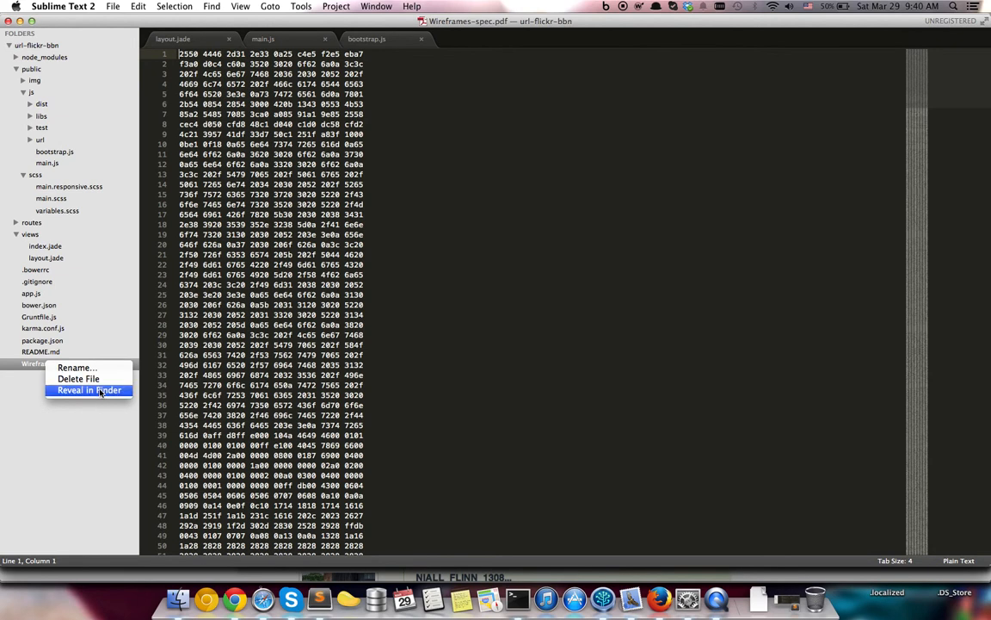
# Step: Reveal Wireframes-spec.pdf in Finder and open the wireframes spec
pyautogui.click(88, 389)
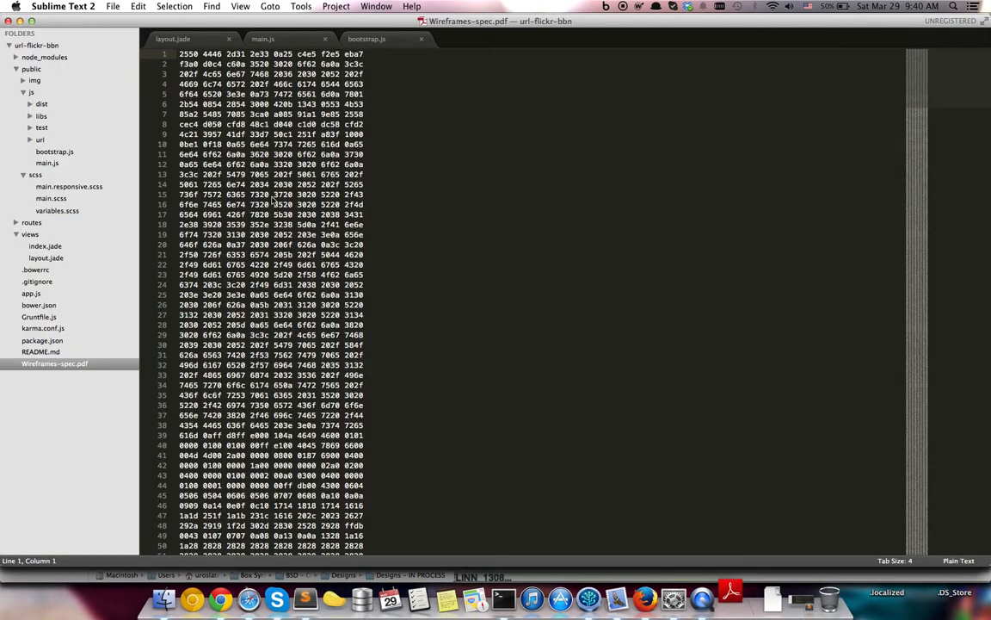
pyautogui.click(367, 38)
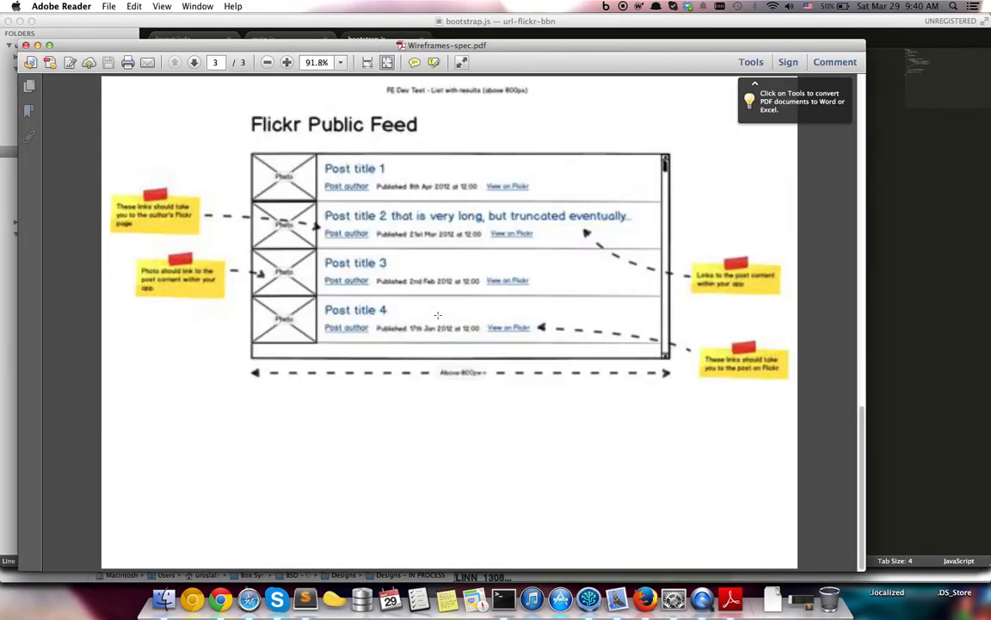
# Step: Show the page 3 Flickr Public Feed wireframe in Adobe Reader
pyautogui.click(174, 61)
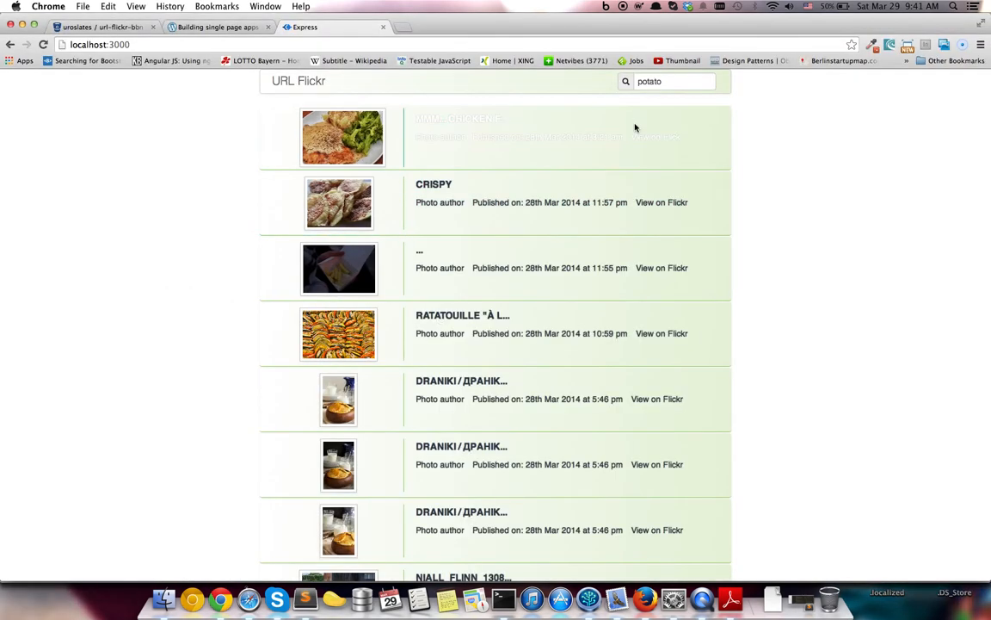
# Step: Replace the search term potato with Nis and scroll through the results
pyautogui.click(674, 81)
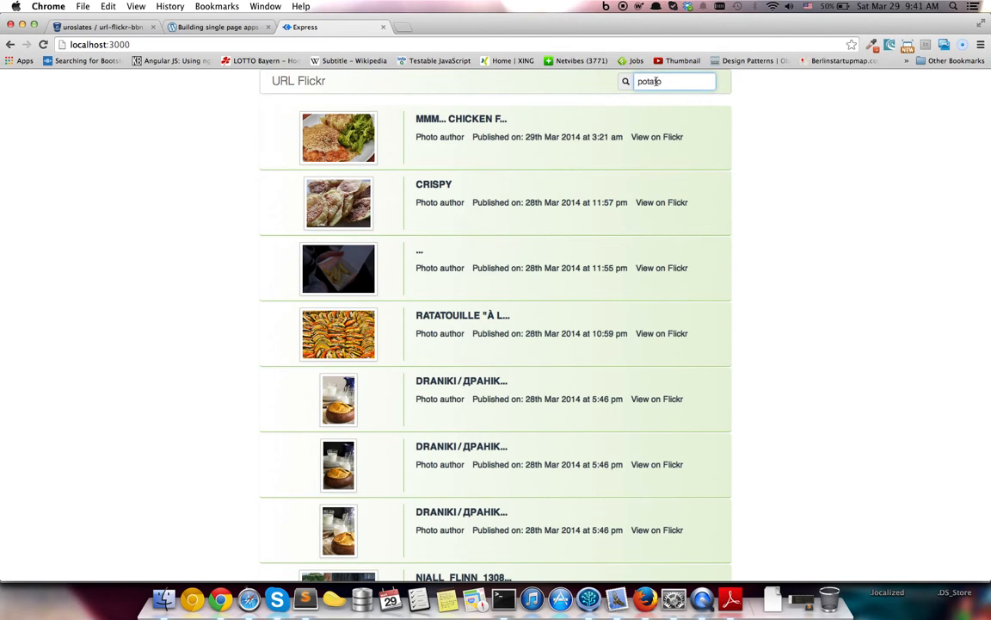
pyautogui.write('potato')
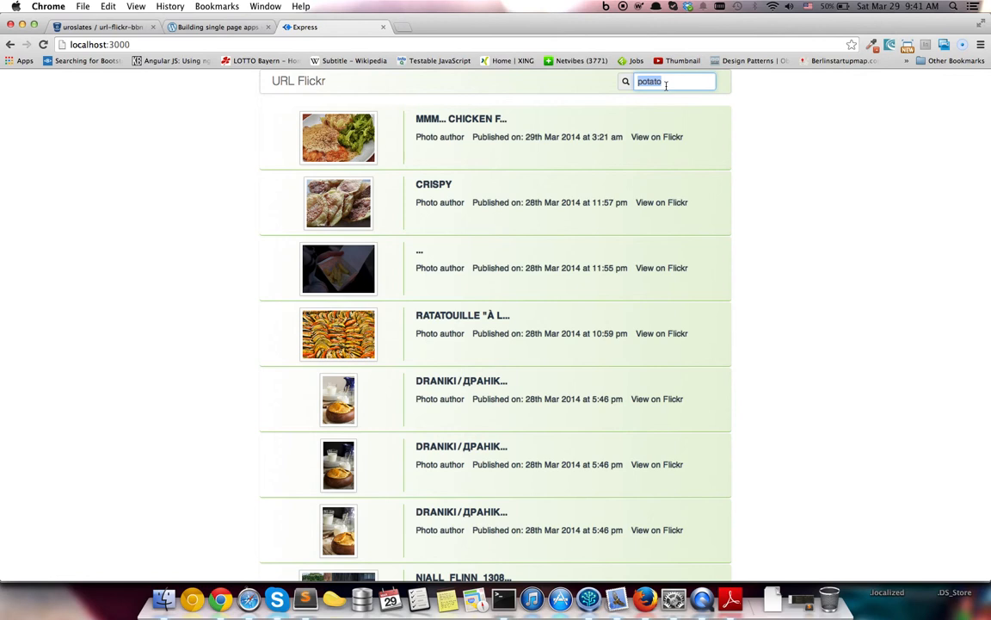
pyautogui.write('Nis')
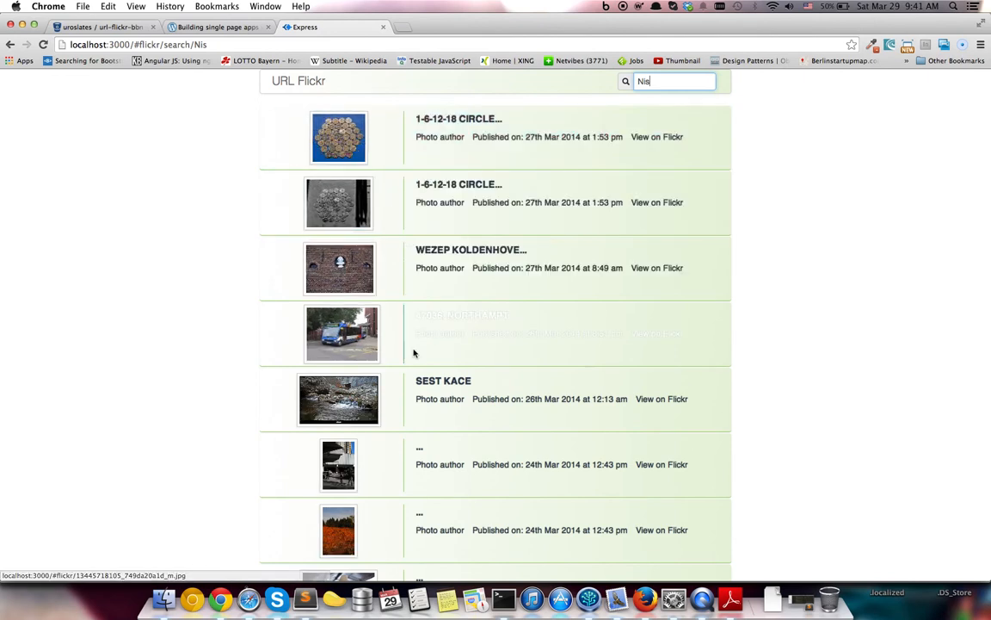
pyautogui.scroll(-3)
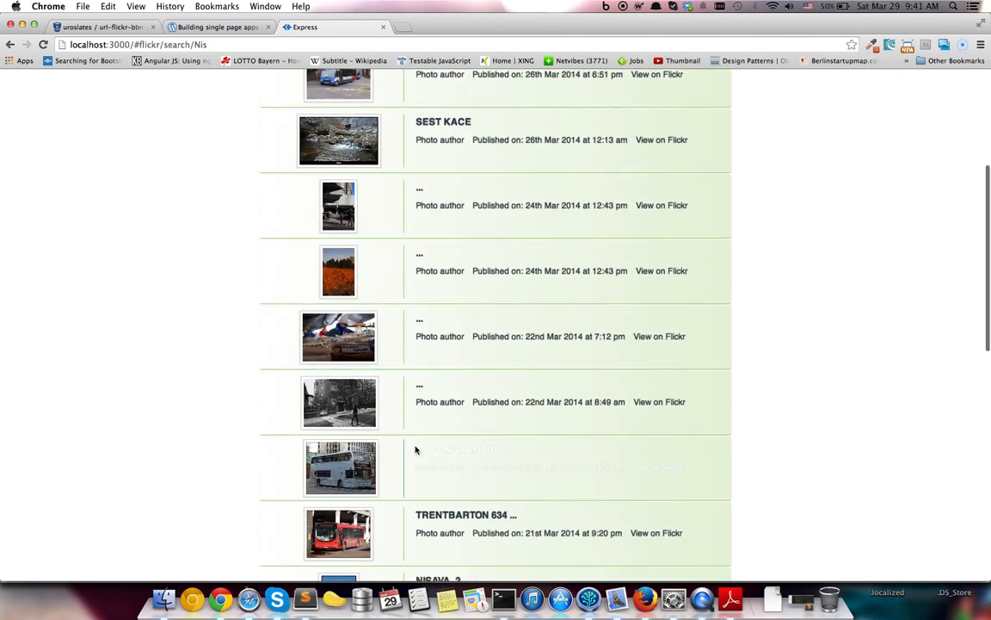
pyautogui.scroll(-3)
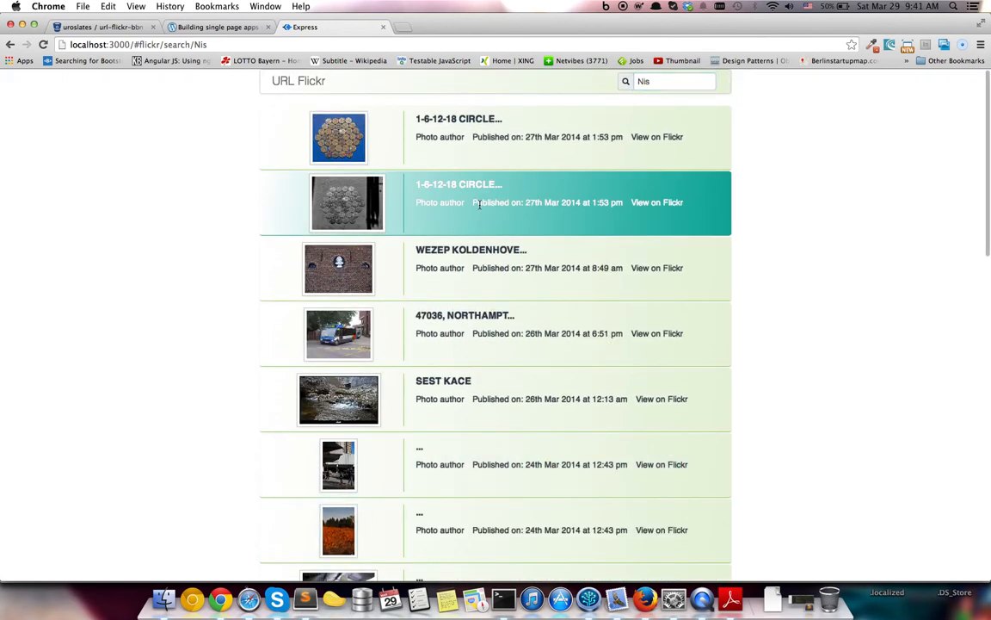
pyautogui.moveTo(435, 190)
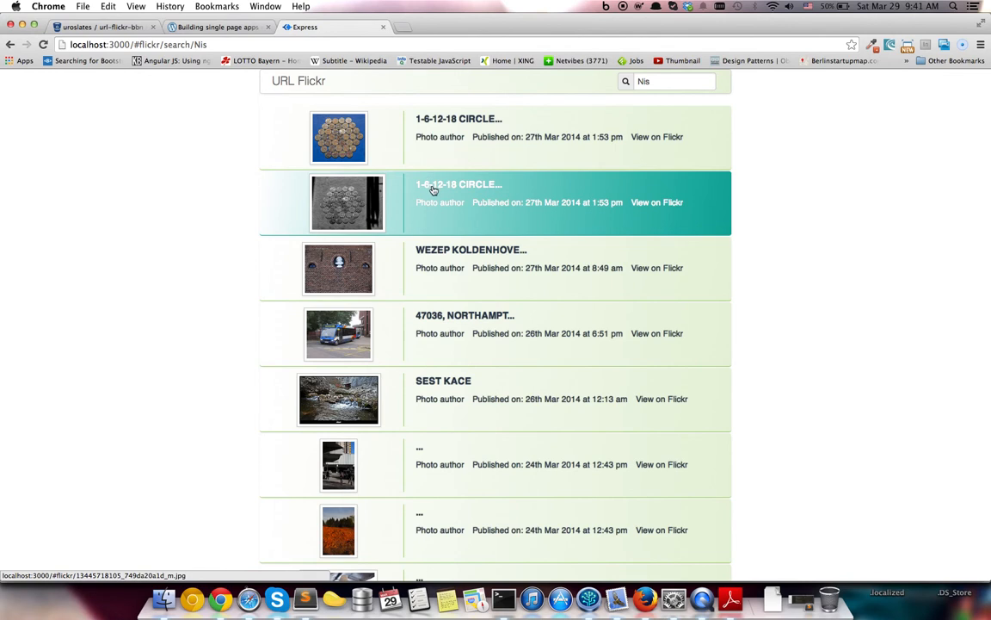
# Step: Open the 1-6-12-18 CIRCLE photo details, then browse the photos tagged 'number'
pyautogui.click(459, 184)
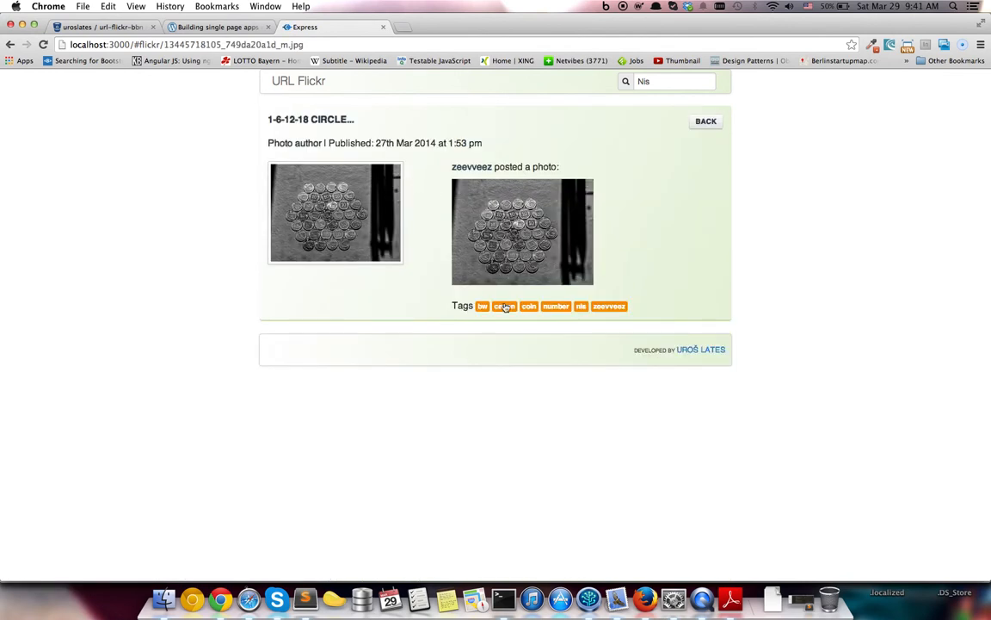
pyautogui.click(556, 306)
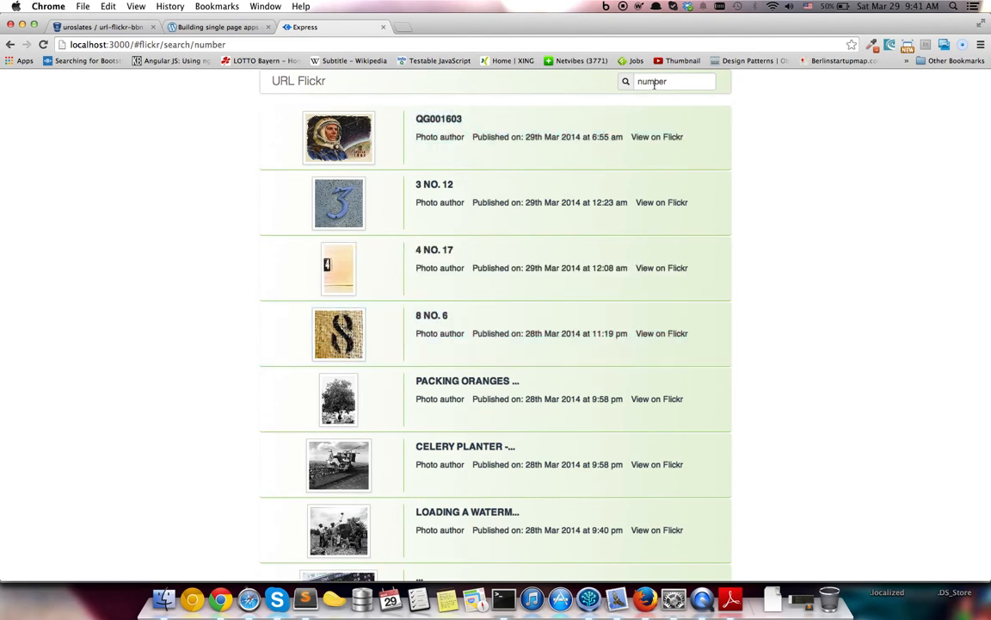
pyautogui.moveTo(621, 97)
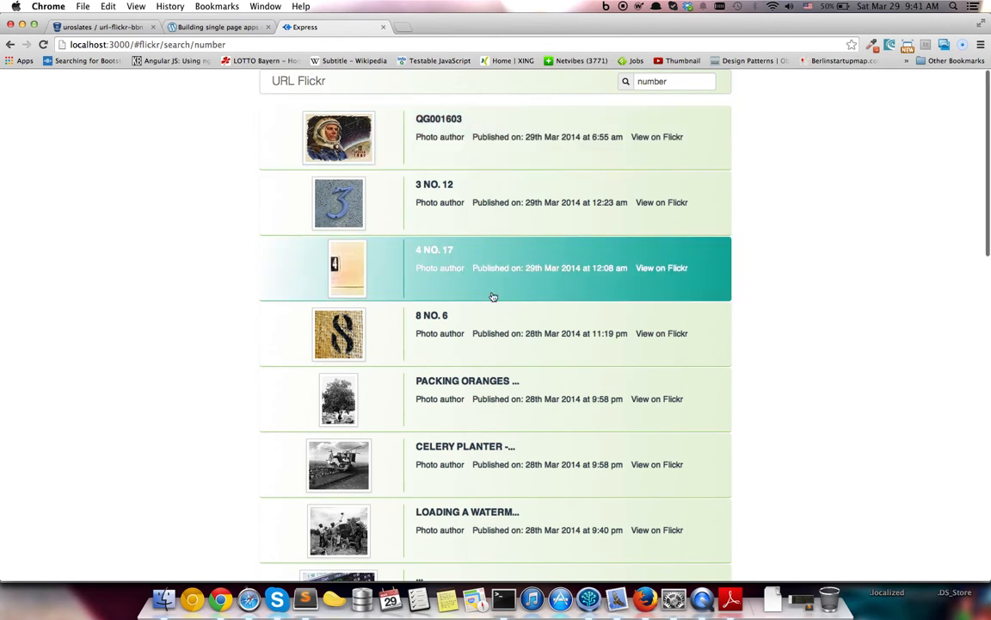
pyautogui.scroll(-3)
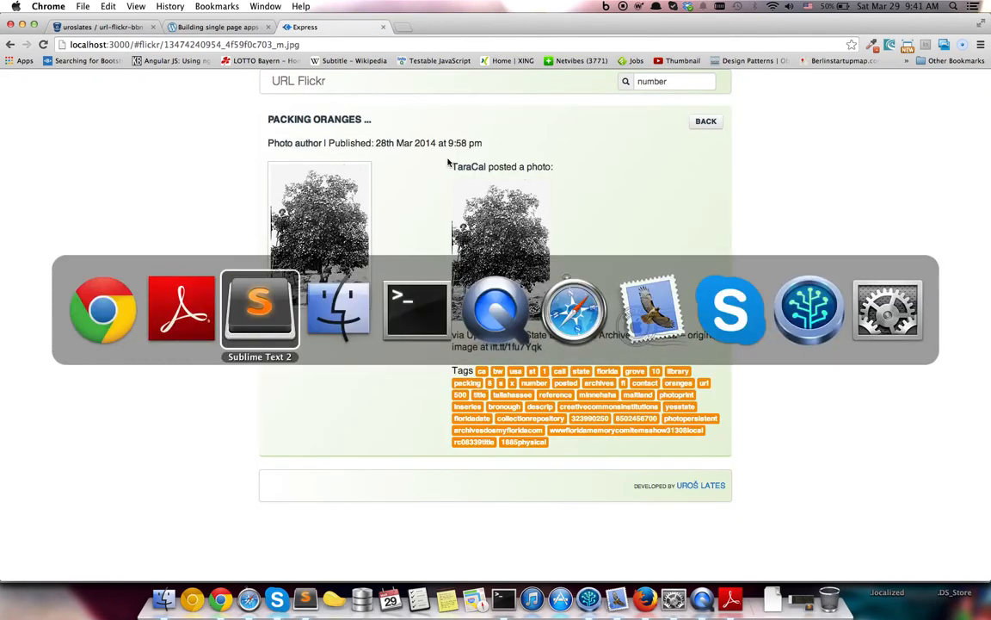
# Step: Expand the public/js/test folder and open test-main.js
pyautogui.click(259, 310)
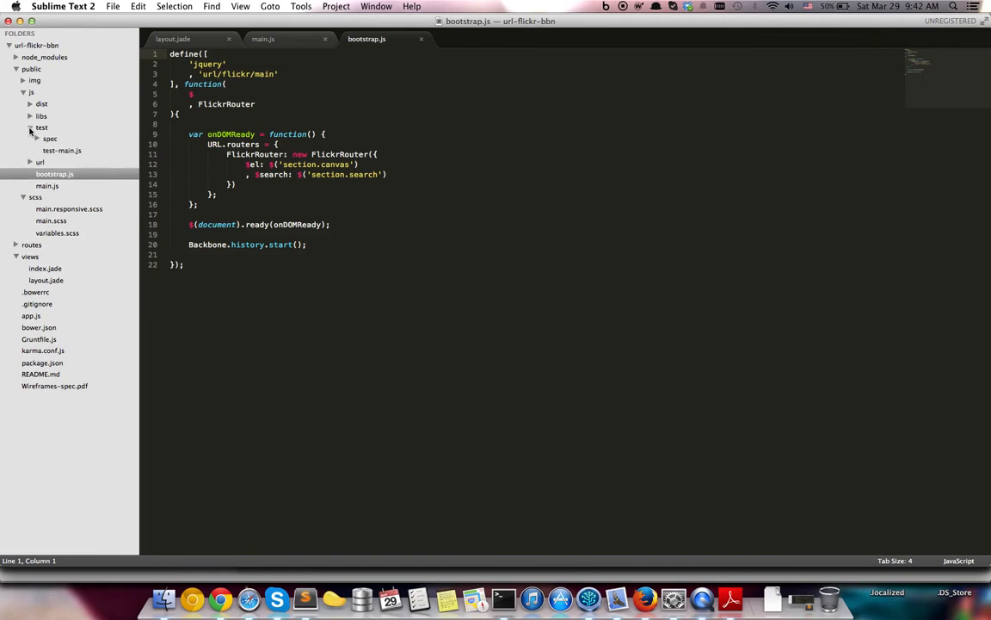
pyautogui.click(55, 140)
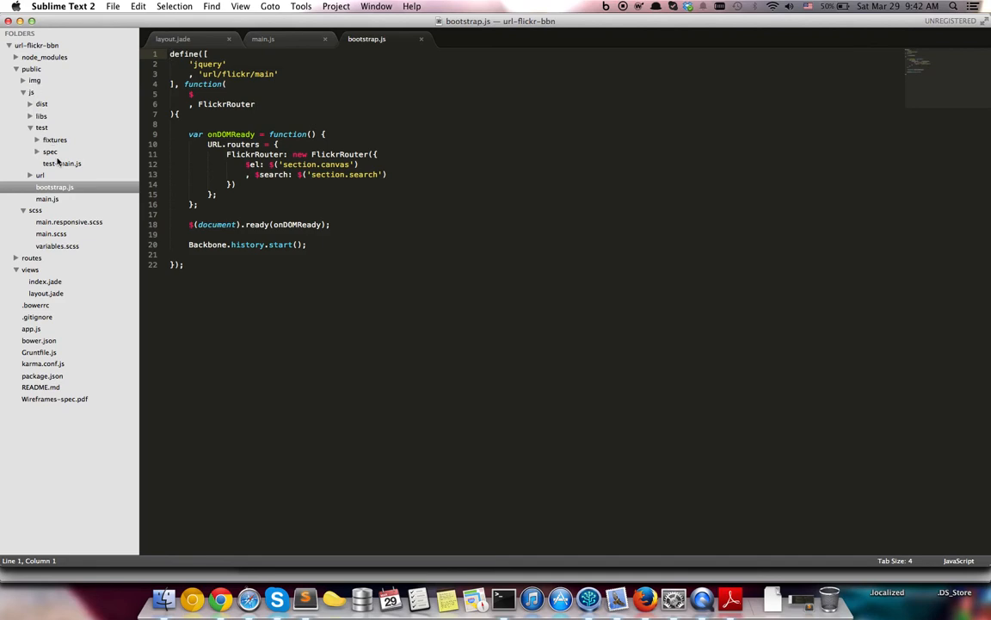
pyautogui.moveTo(55, 163)
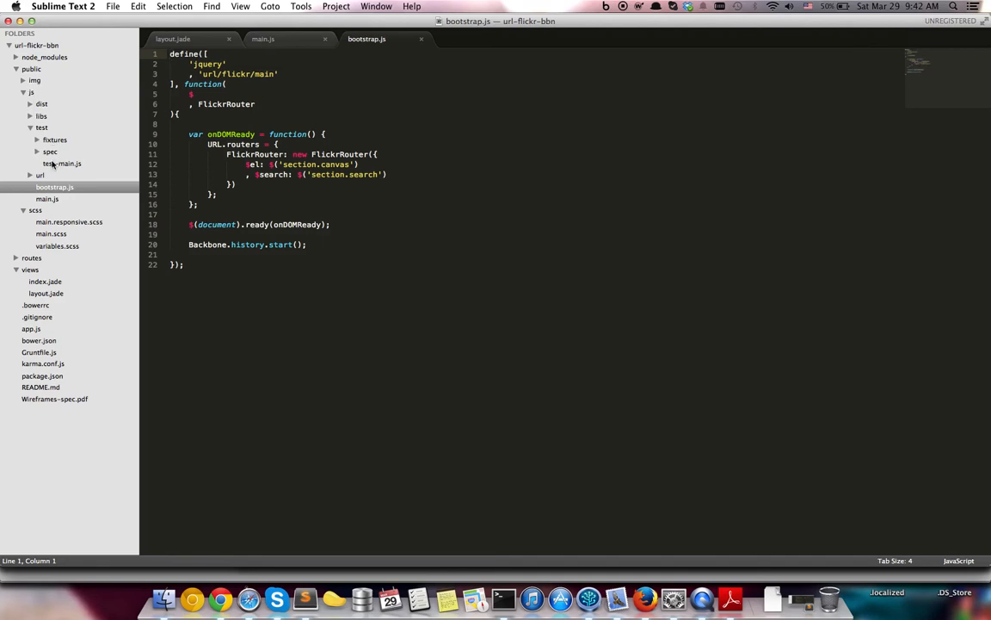
pyautogui.click(61, 163)
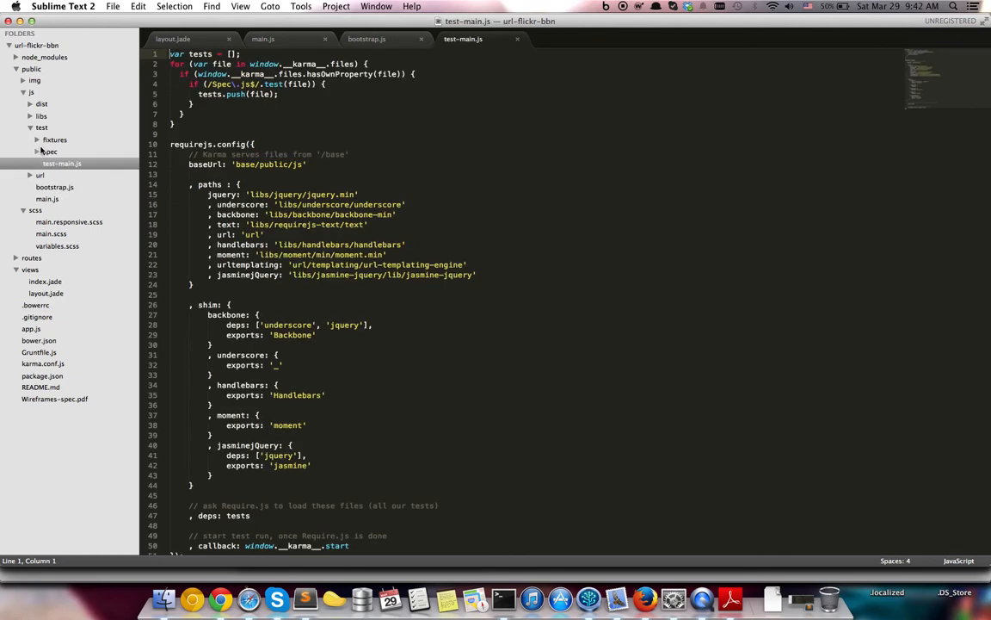
# Step: Open and skim the views and collections ItemsSpec.js files under spec/flickr
pyautogui.click(50, 151)
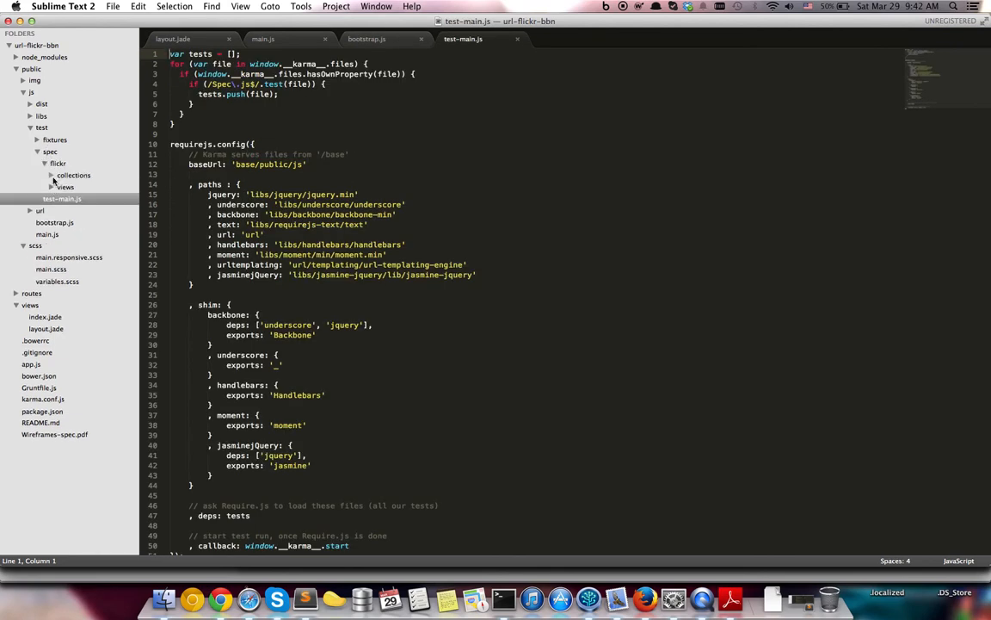
pyautogui.click(83, 199)
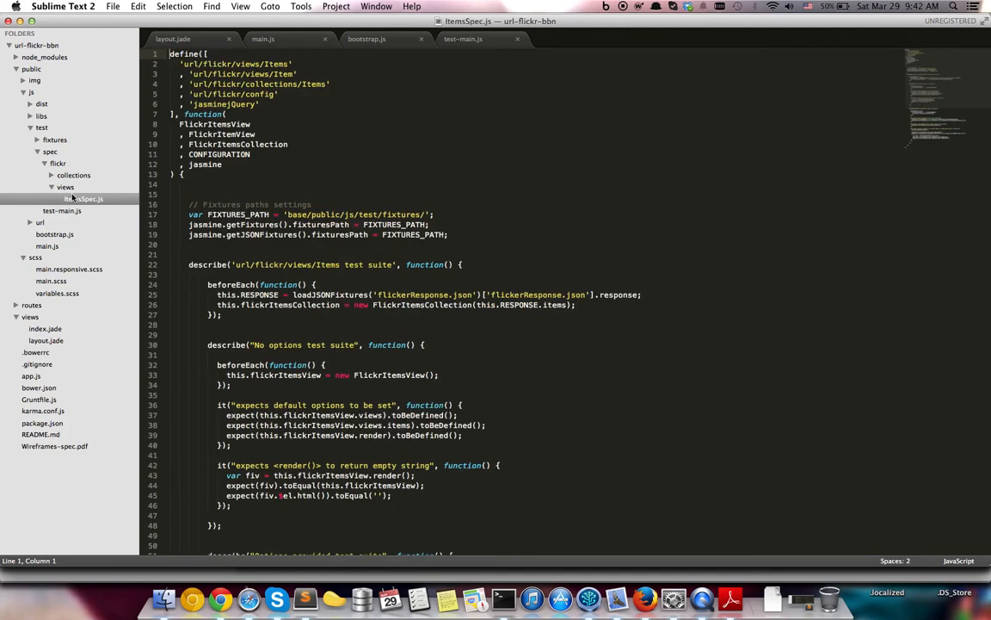
pyautogui.doubleClick(83, 199)
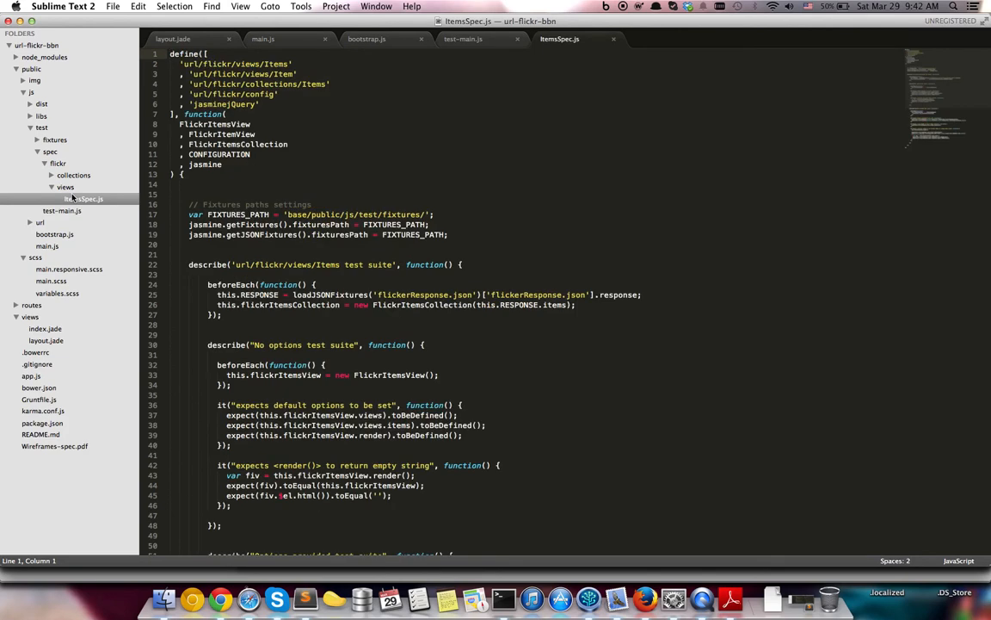
pyautogui.scroll(-3)
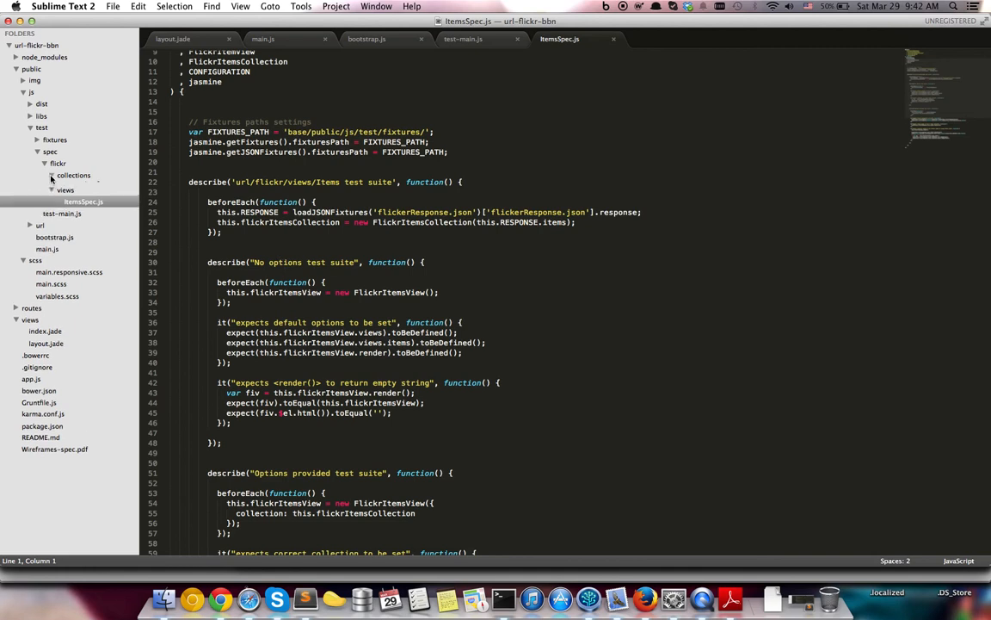
pyautogui.click(82, 187)
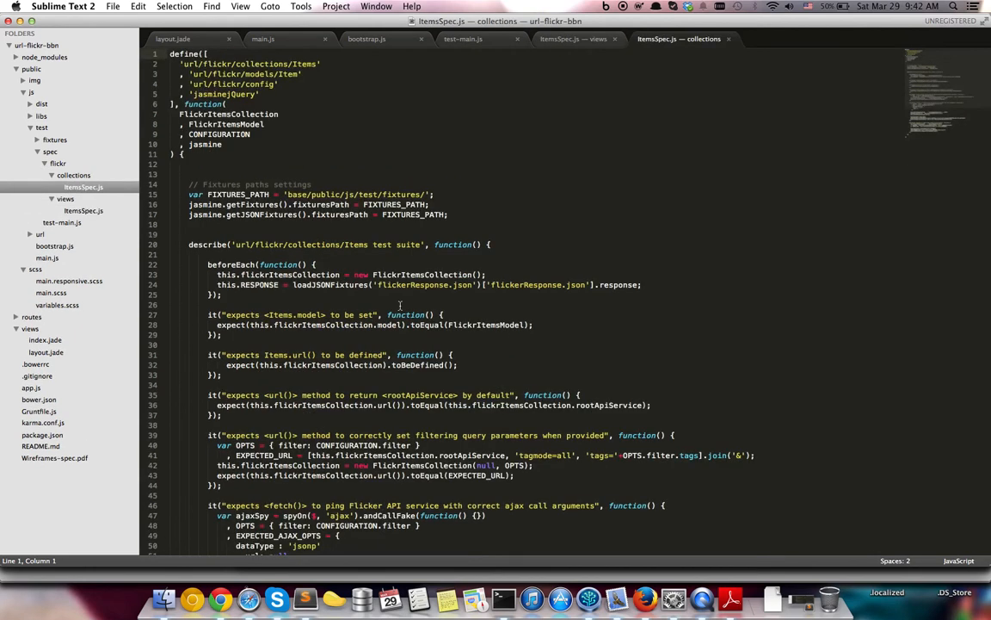
pyautogui.scroll(-3)
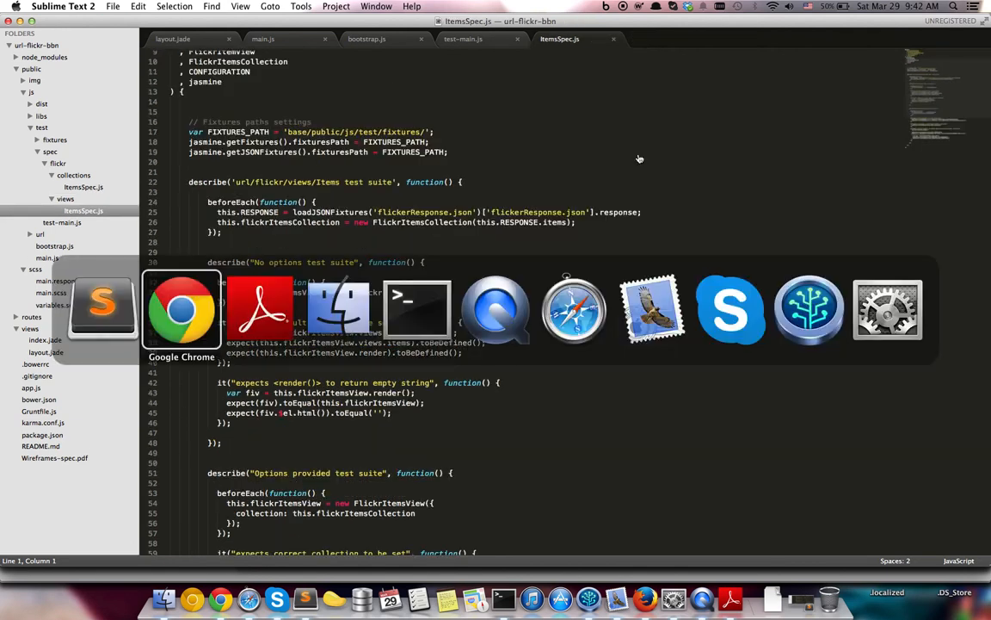
# Step: Go from the 'Building single page apps' post to the uroslates blog home page
pyautogui.click(180, 310)
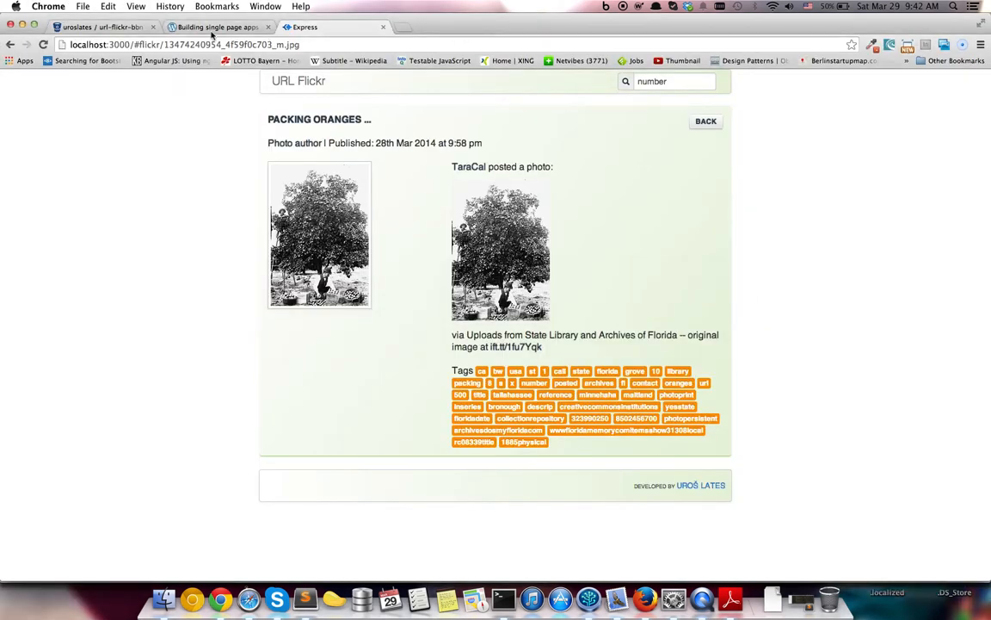
pyautogui.click(215, 27)
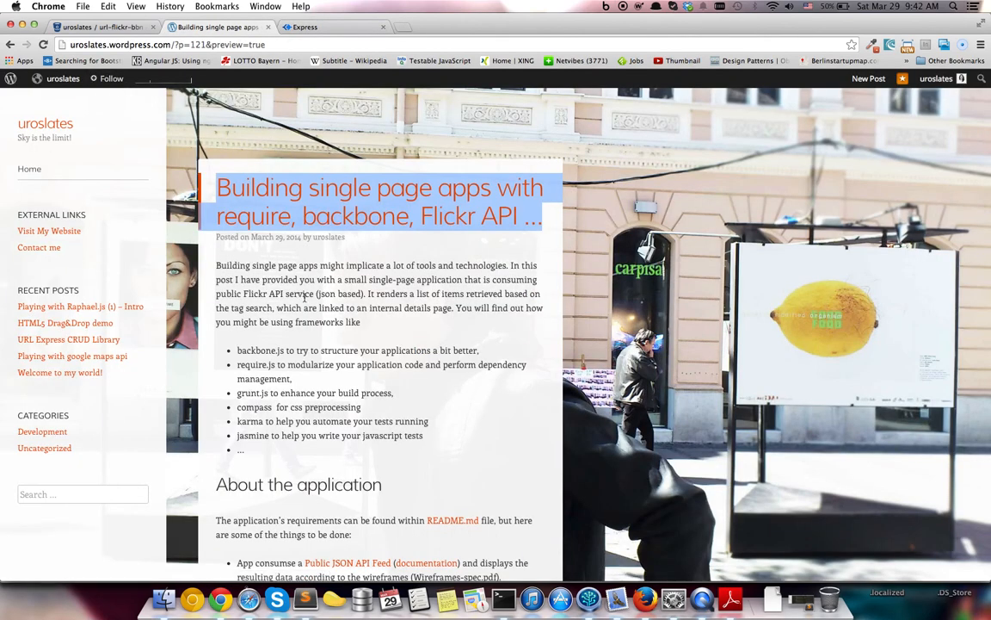
pyautogui.click(45, 123)
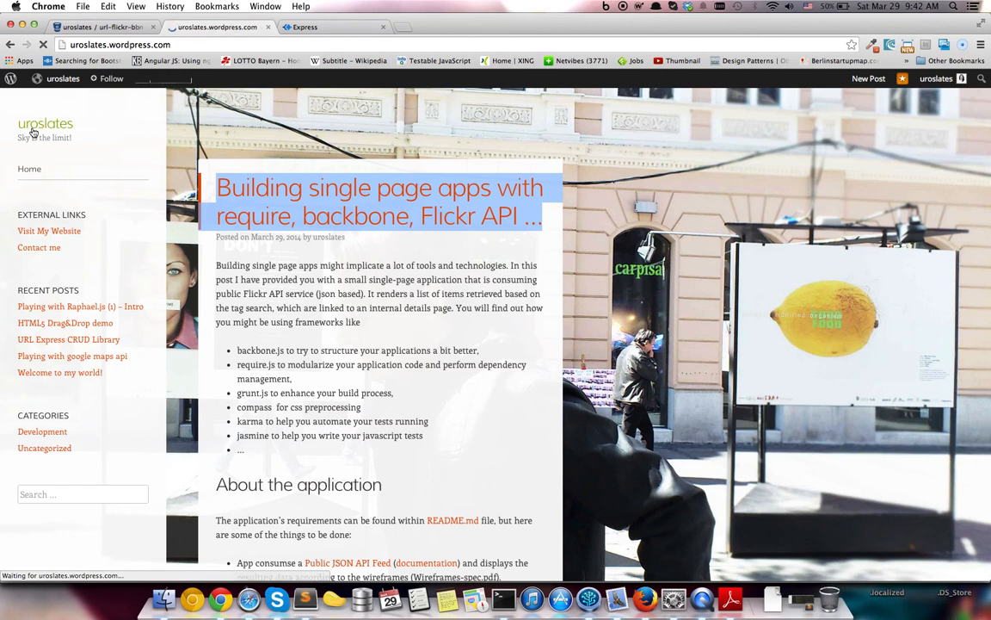
pyautogui.click(79, 306)
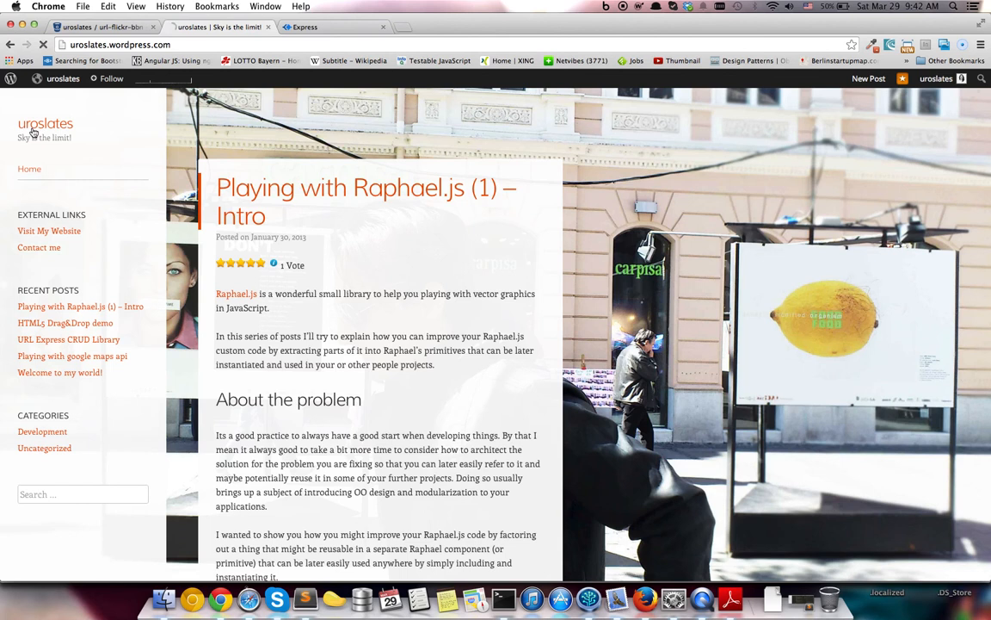
pyautogui.press('Cmd+Tab')
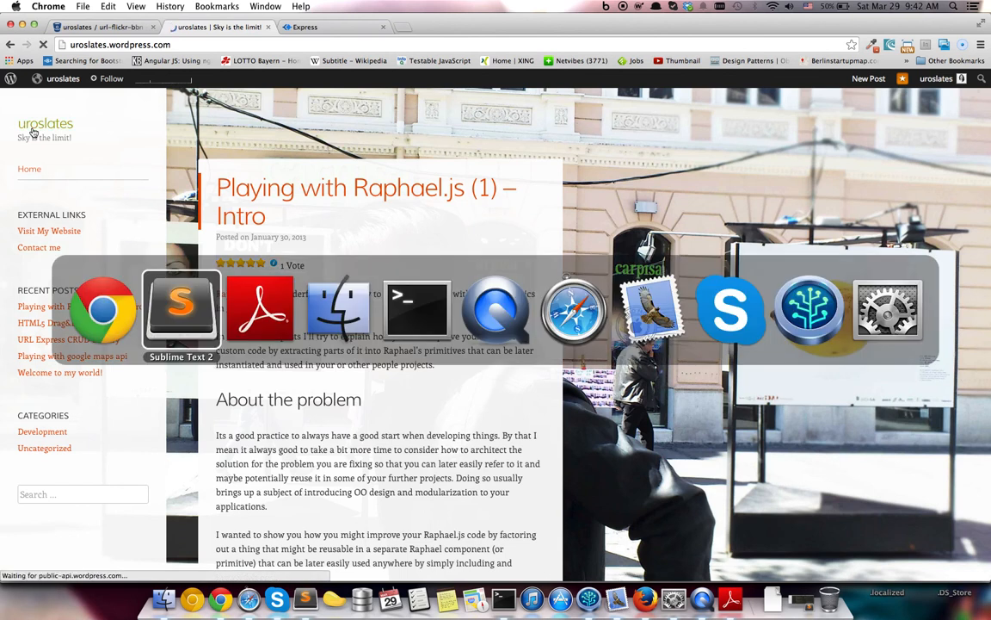